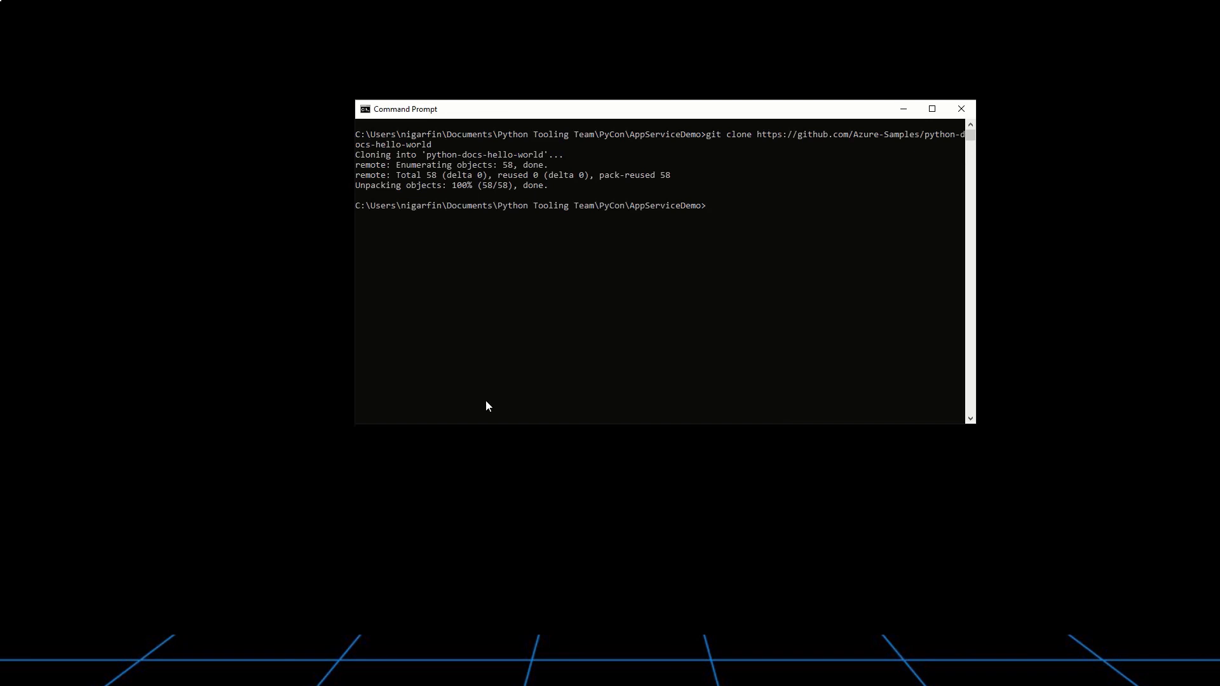
- Enter the python-docs-hello-world folder and open it in VS Code with 'code .'
text(cd python-docs-hello-world)
text(code)
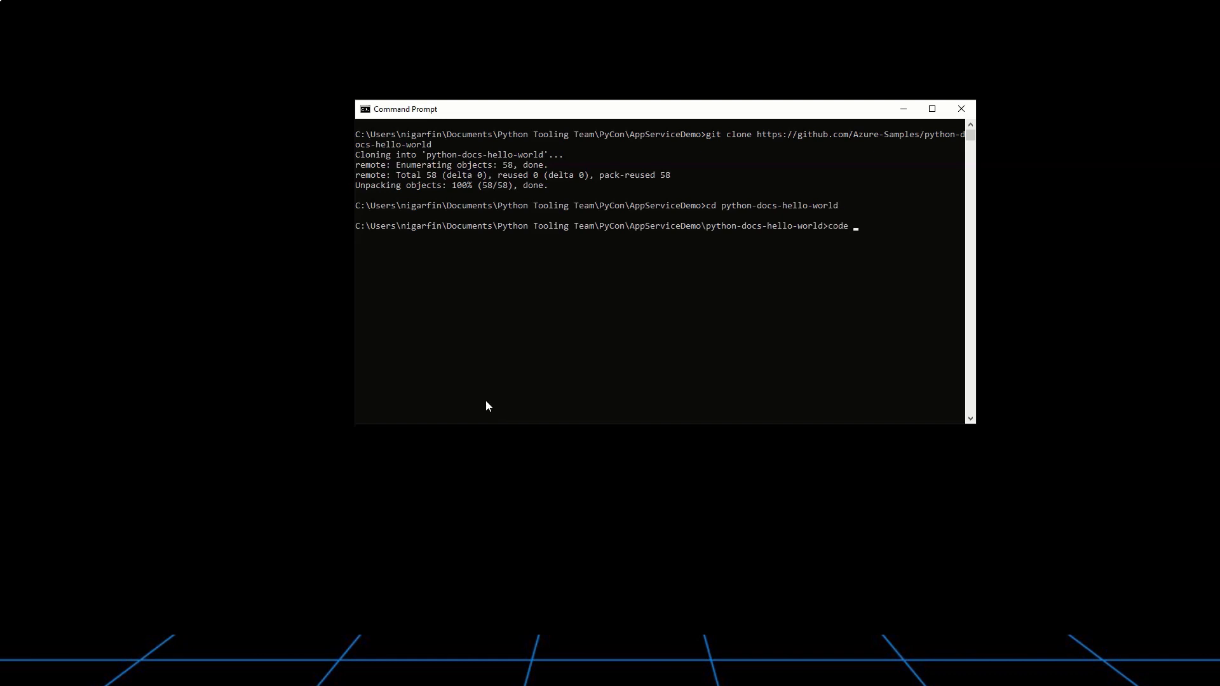
text(.)
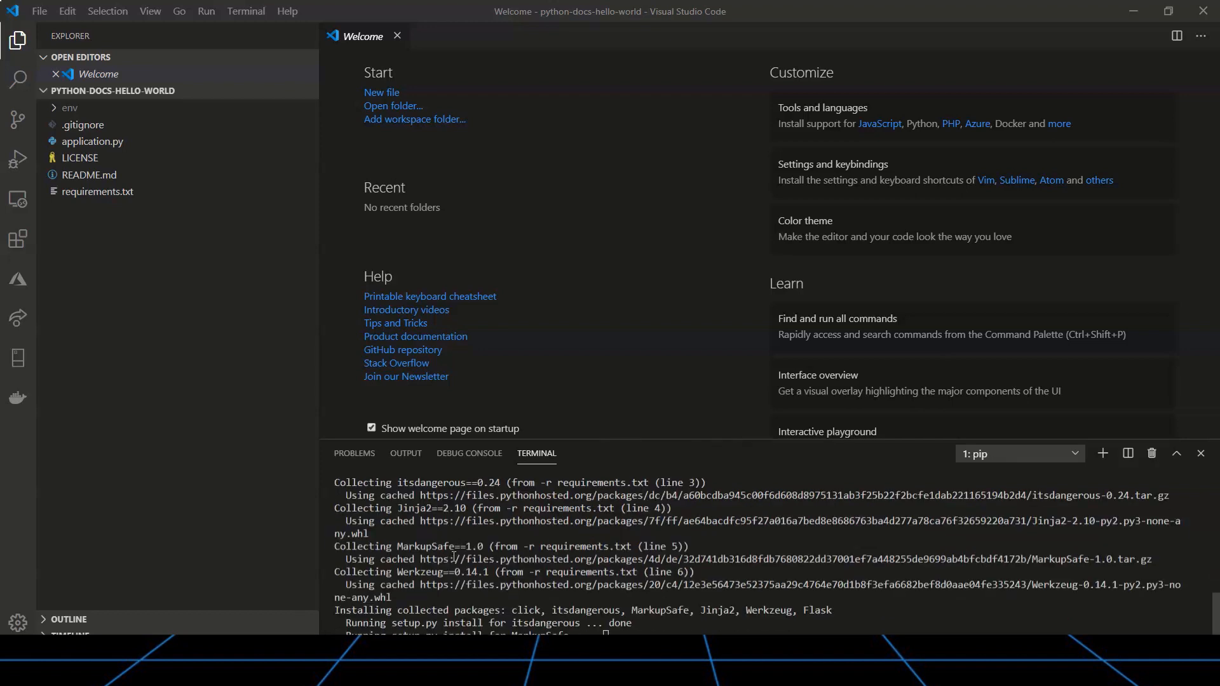
mouse_move(454, 559)
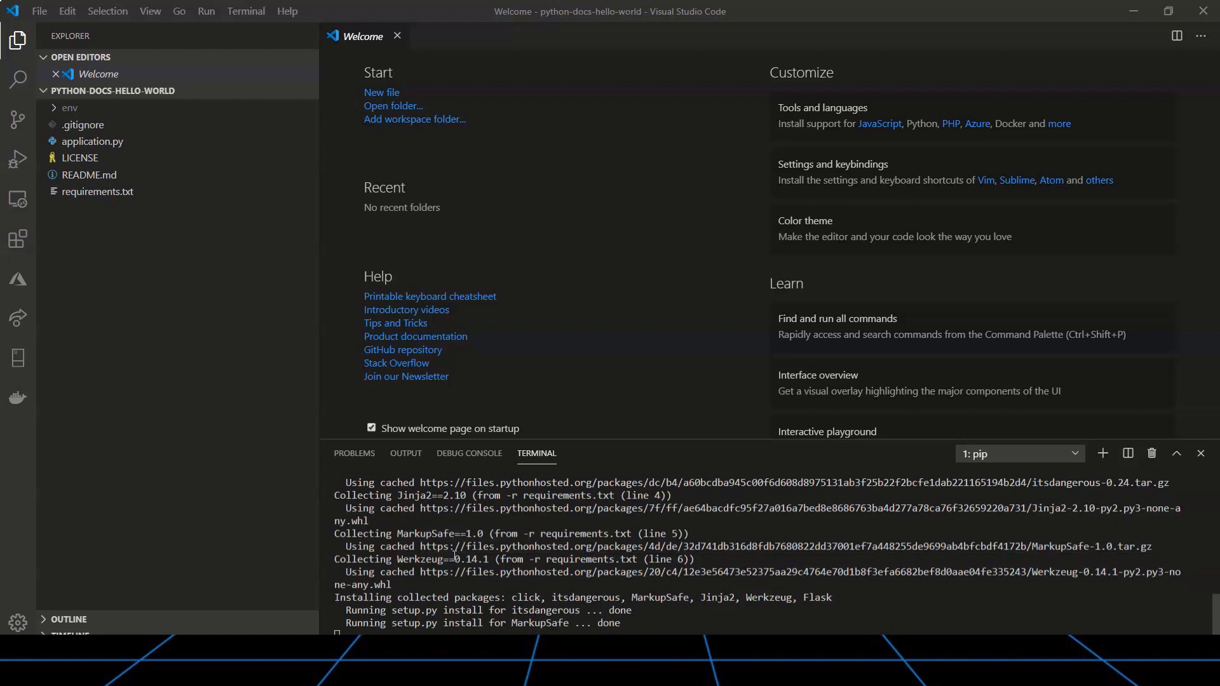
- Close the Welcome tab while pip finishes installing Flask 1.0.2 and its dependencies
click(396, 35)
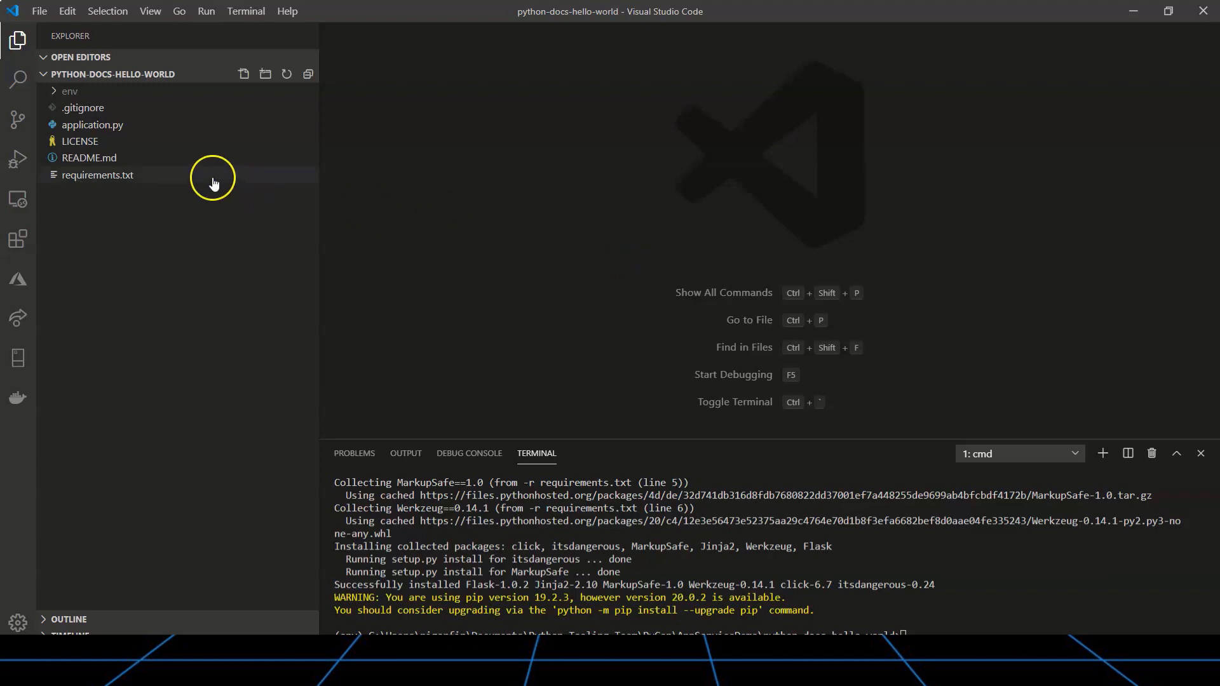
- Open application.py and add a Flask launch.json configuration with FLASK_APP set to application.py
click(92, 141)
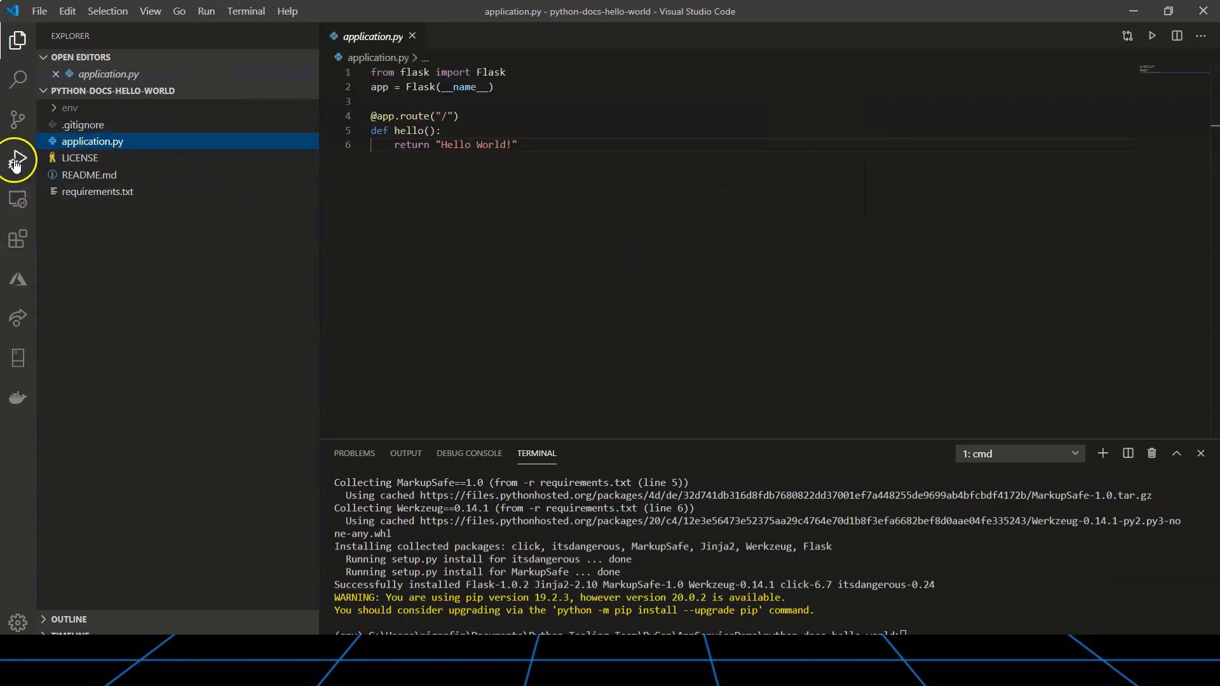
click(17, 160)
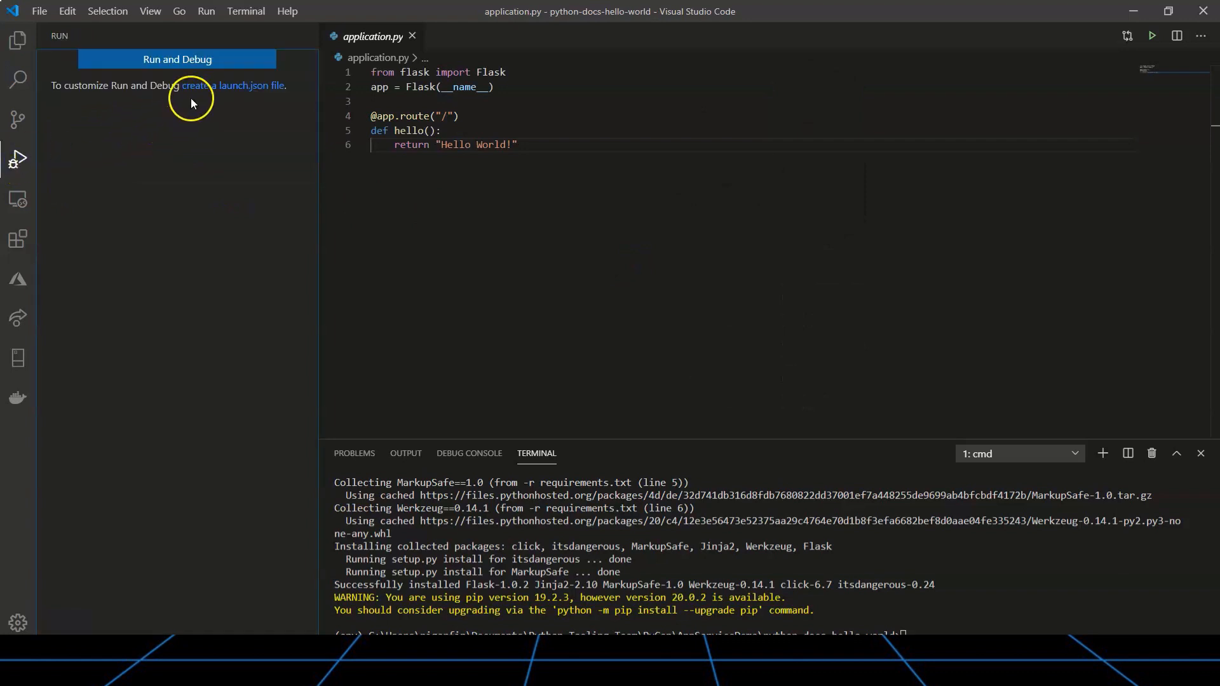
click(177, 59)
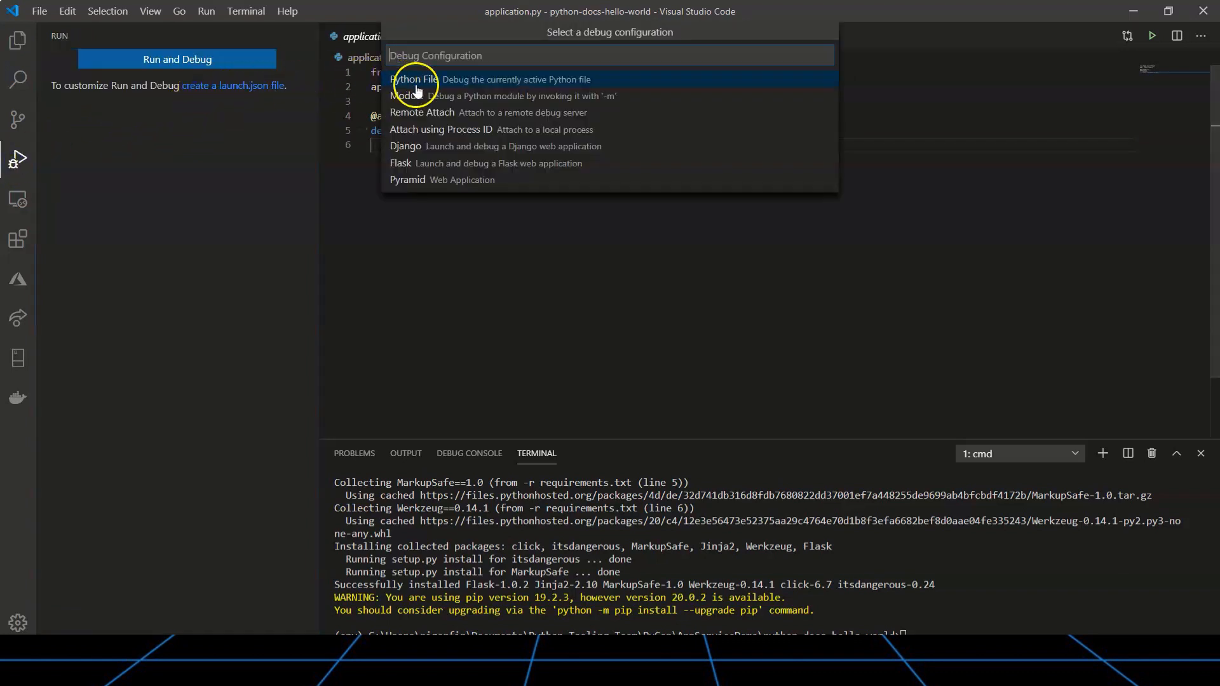
click(400, 164)
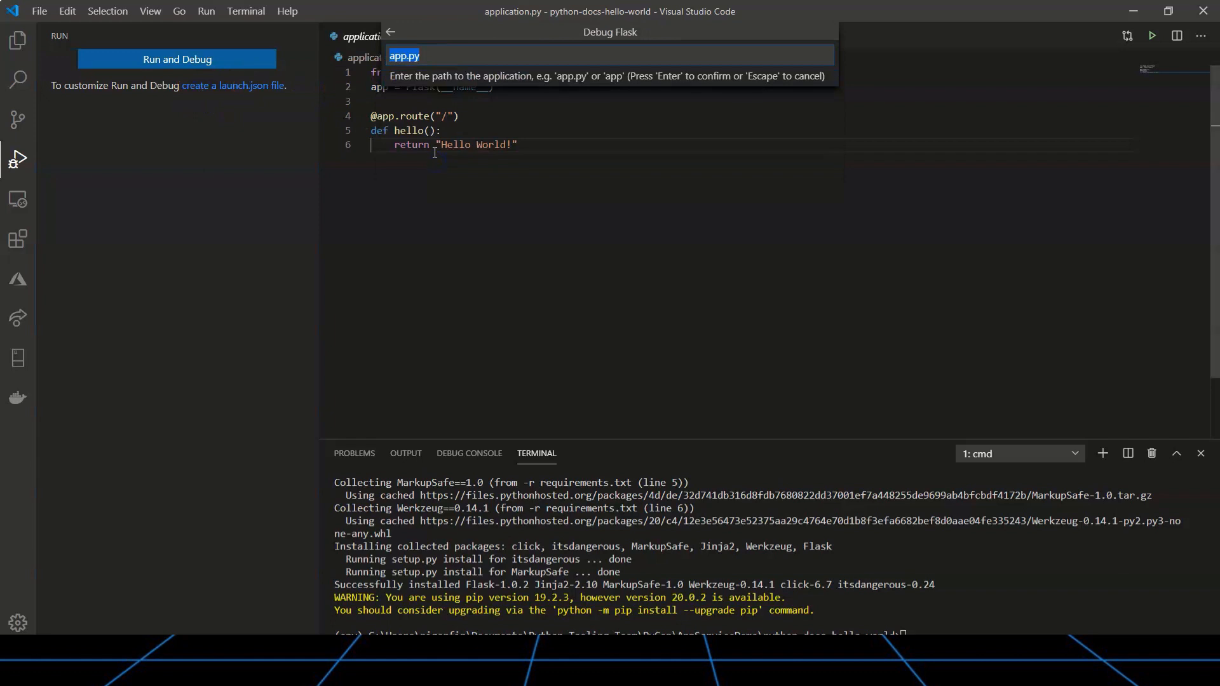
text(applica)
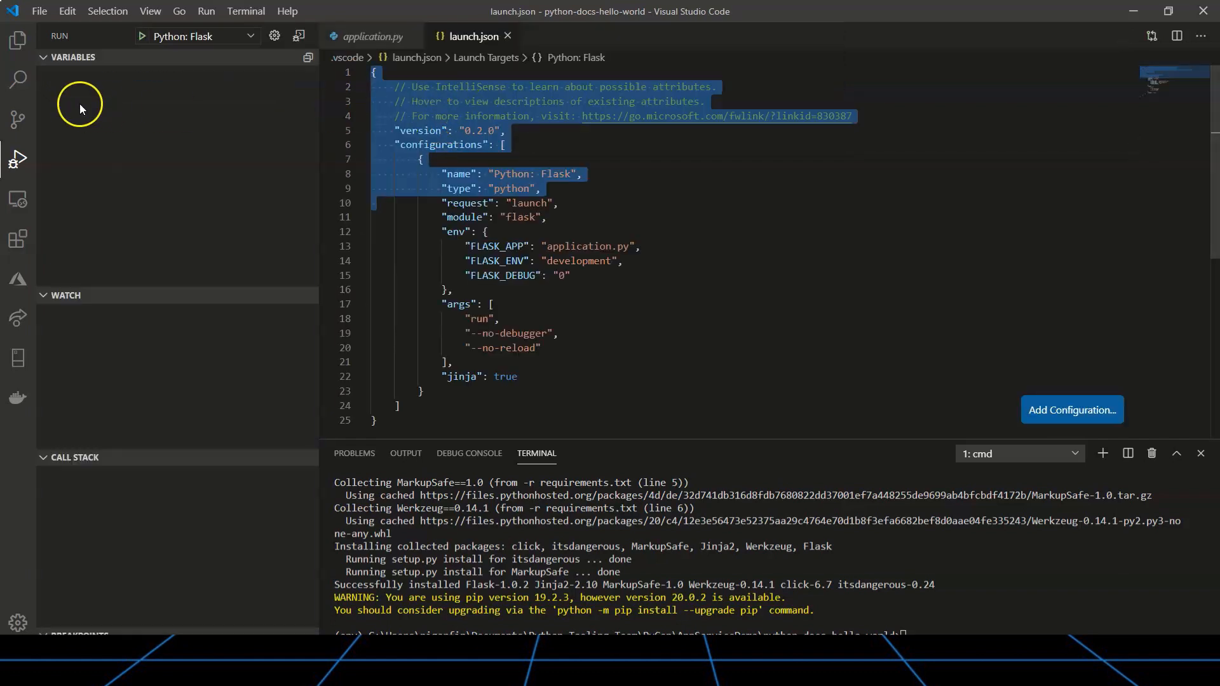
click(17, 40)
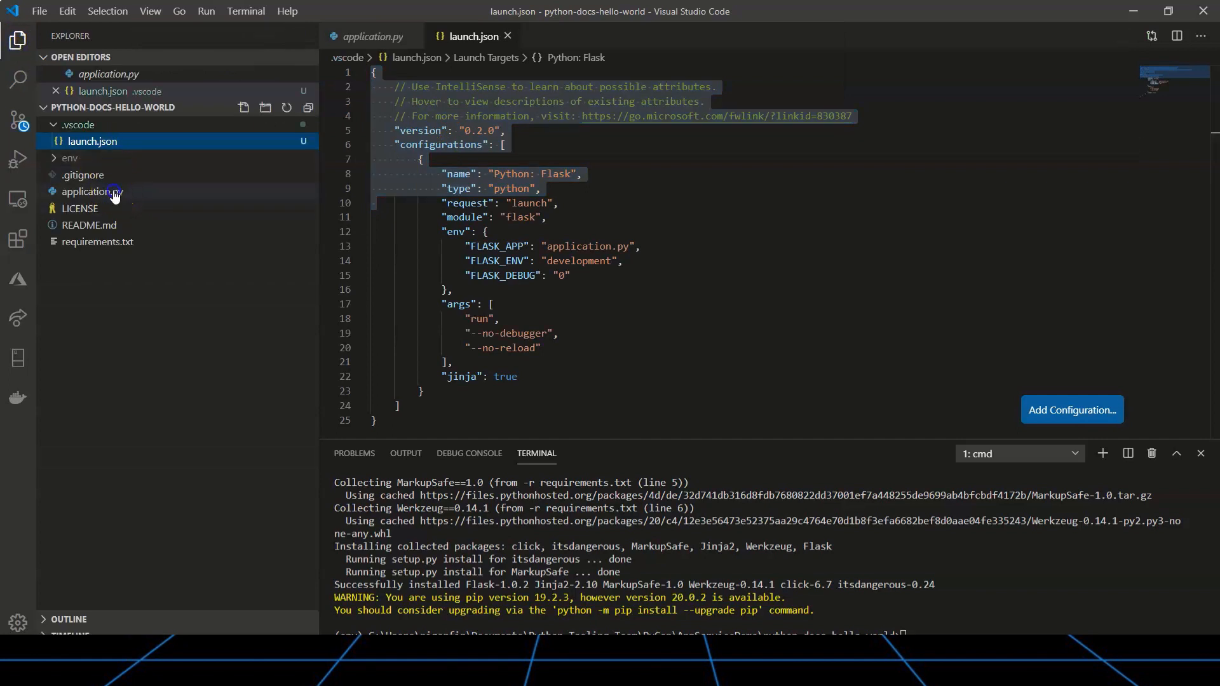
- Debug-run the Flask app, view Hello World at 127.0.0.1:5000, then close the browser
click(17, 160)
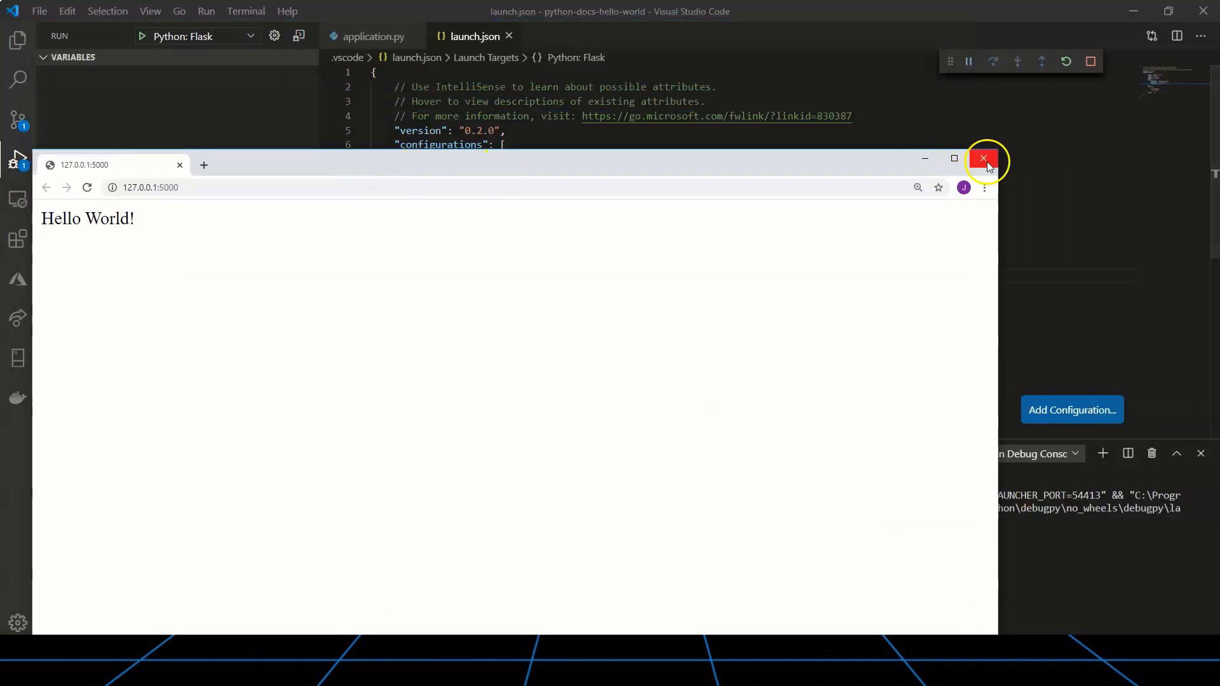
click(983, 159)
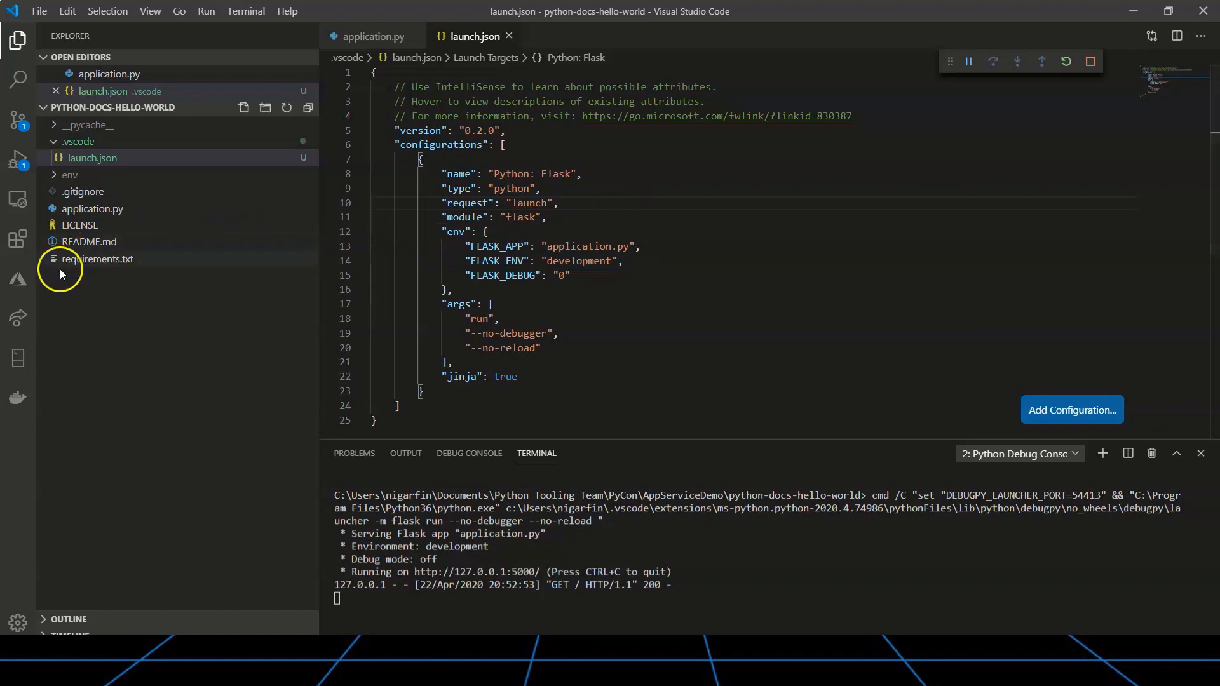
- From the Azure view, create web app PyConExampleApp on a Python runtime
click(18, 280)
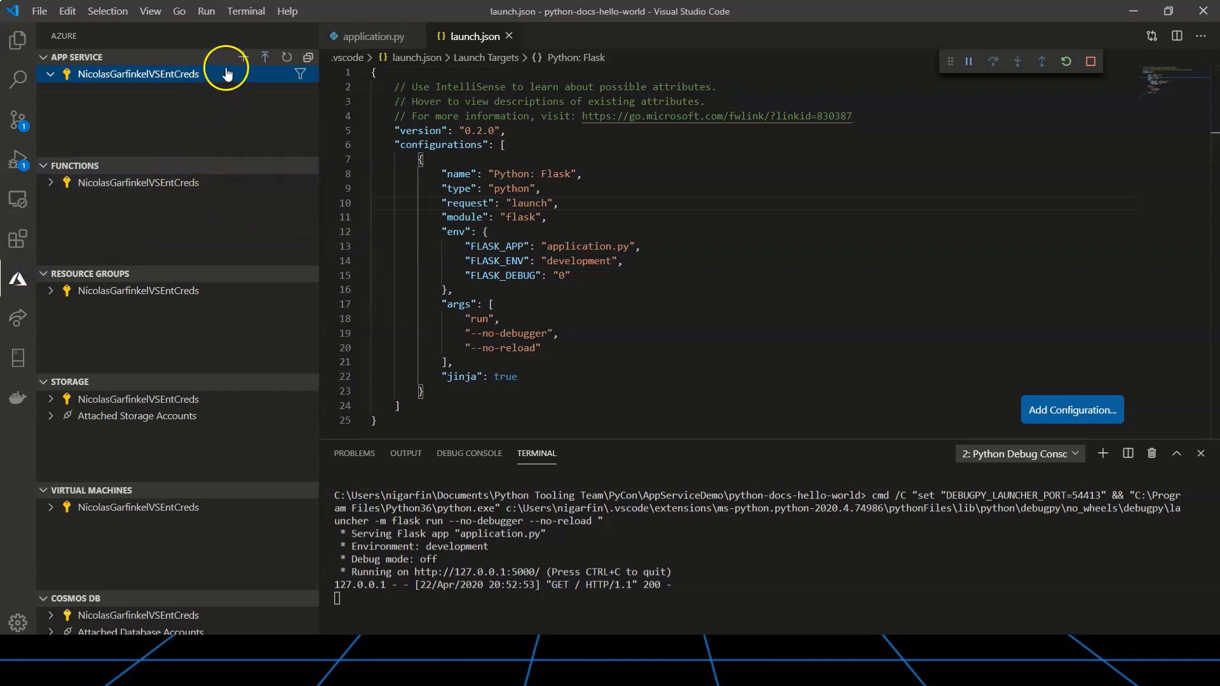
click(242, 58)
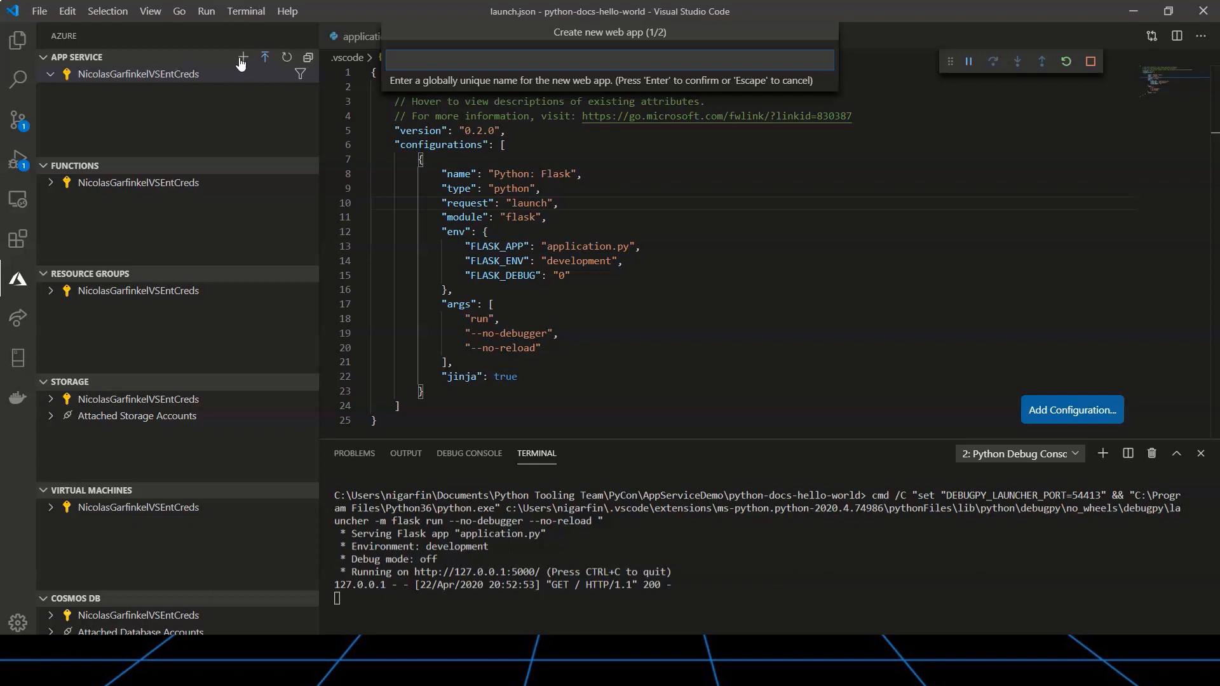
text(P)
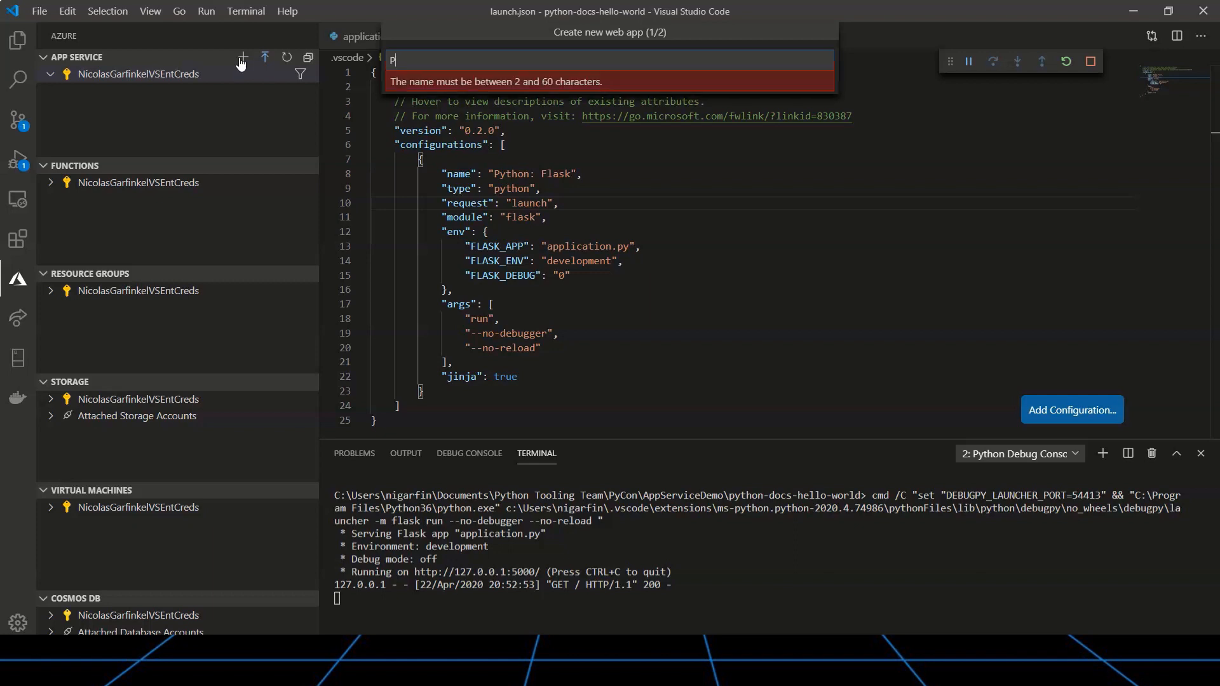
text(yC)
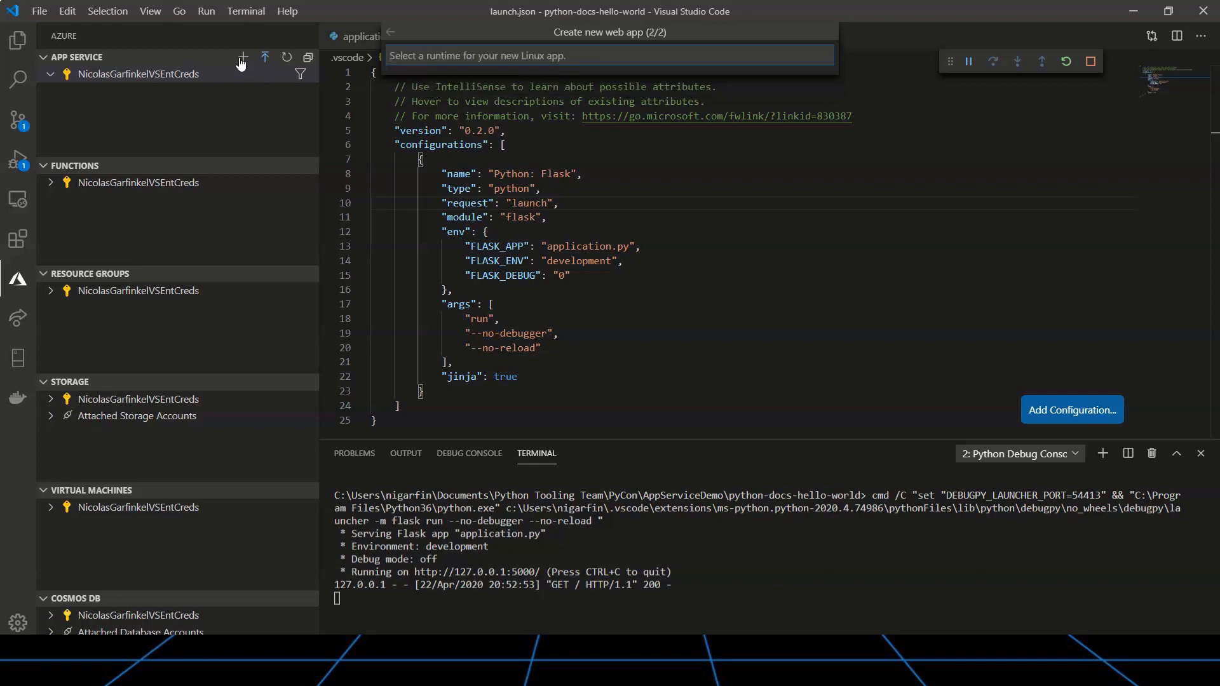
click(607, 55)
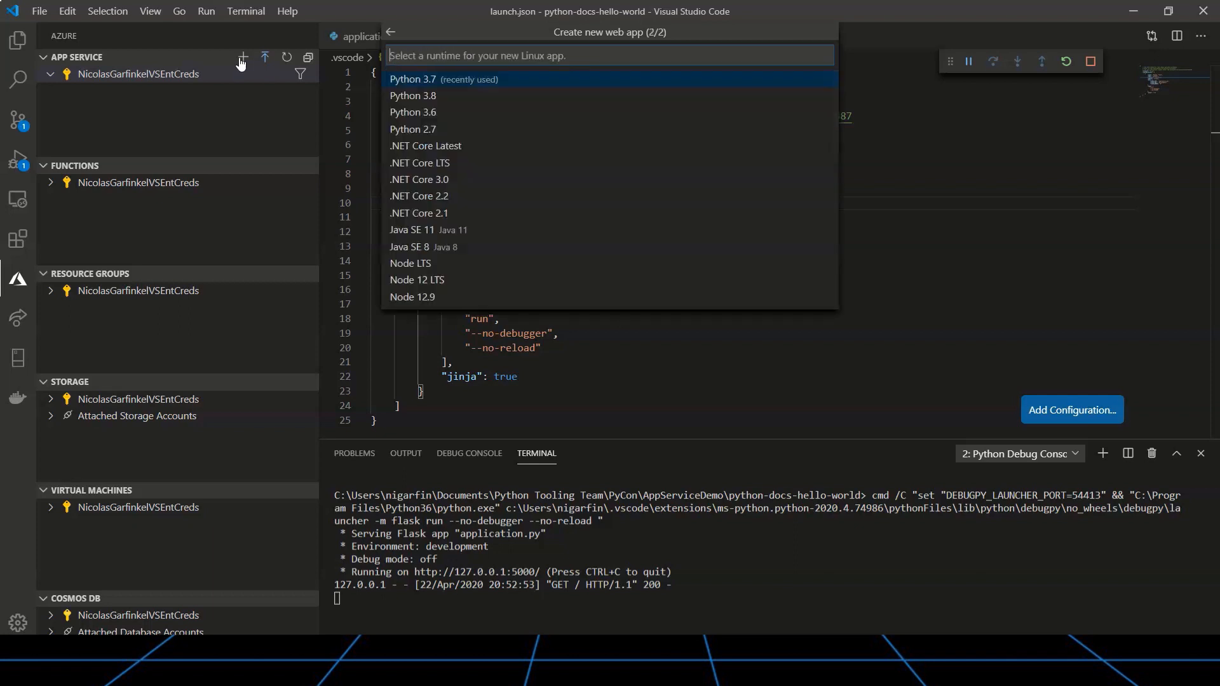
click(413, 79)
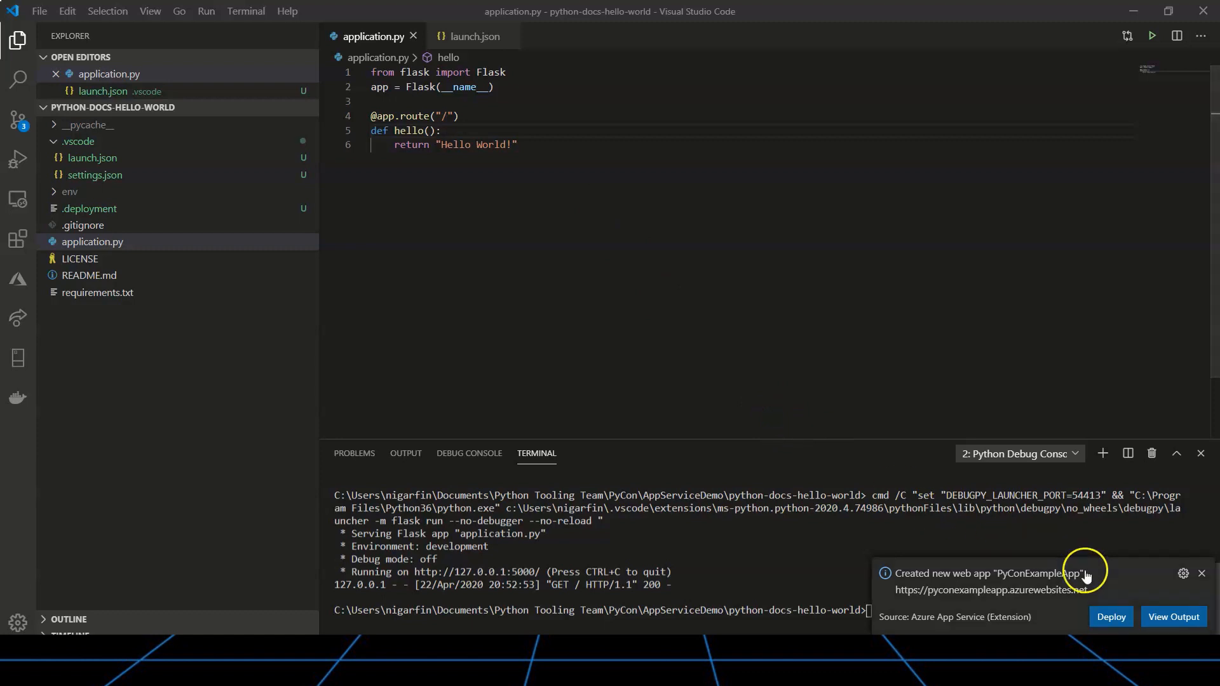
- Deploy the project to PyConExampleApp from the new-app notification and return to the Azure view
click(1110, 617)
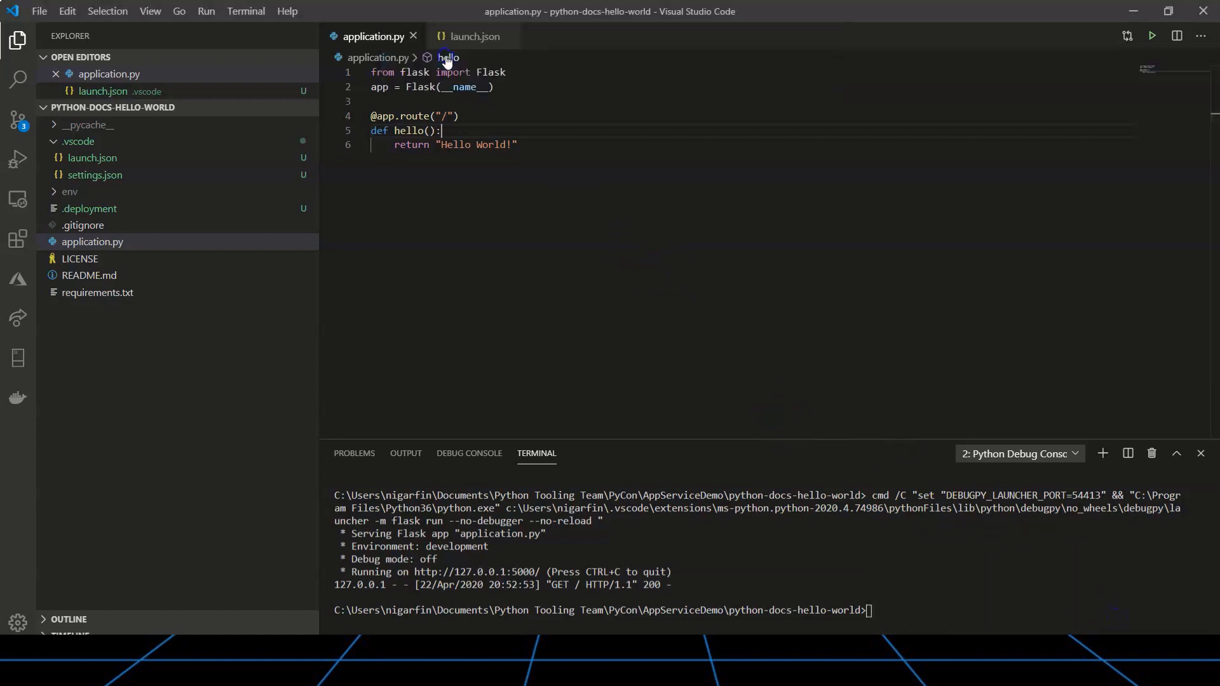
click(17, 279)
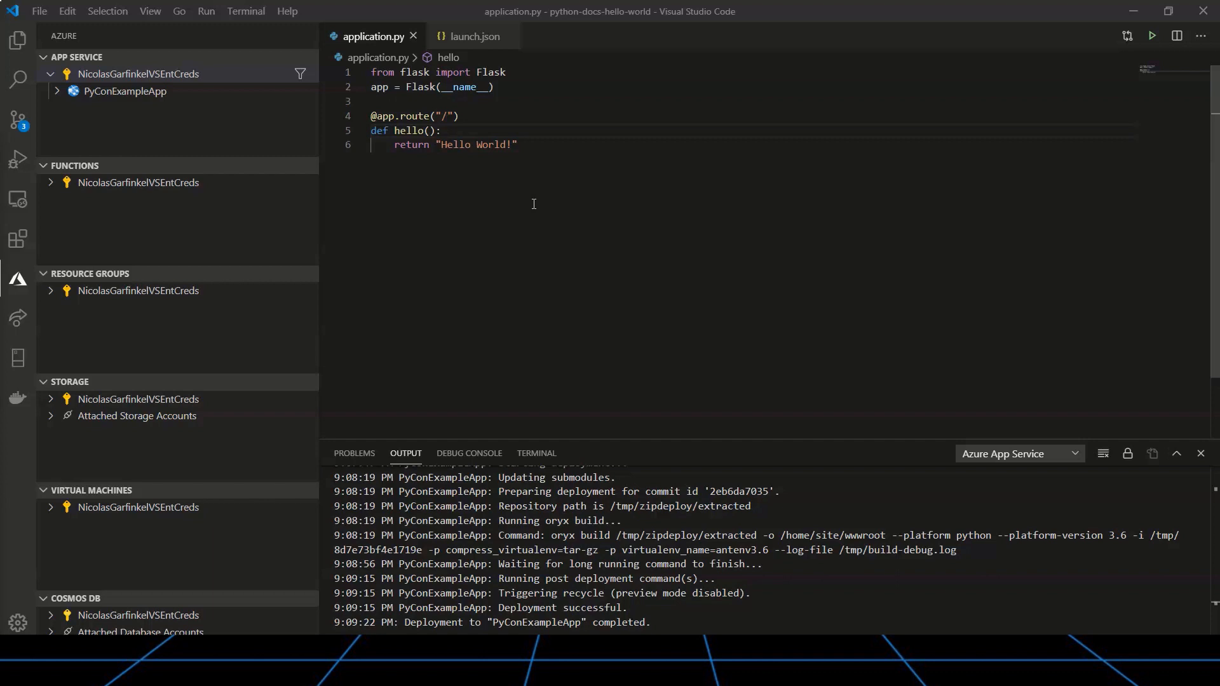
- Stream PyConExampleApp's live logs and scroll through the incoming GET requests
right_click(125, 91)
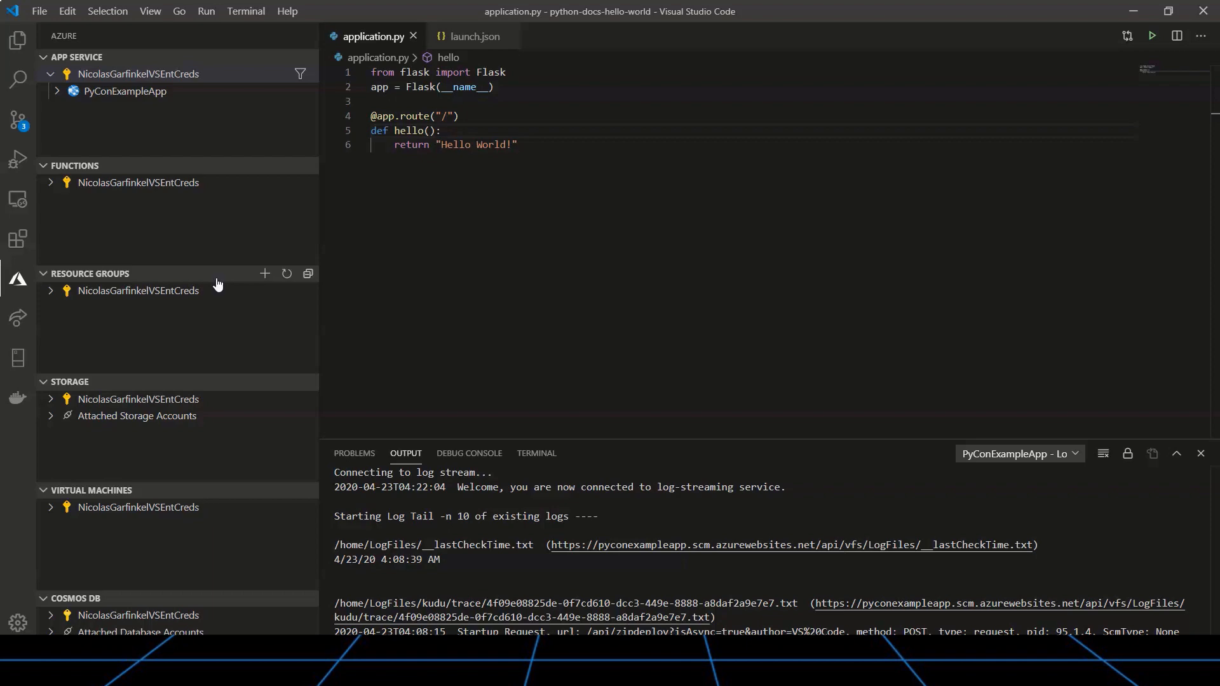
scroll(down, 3)
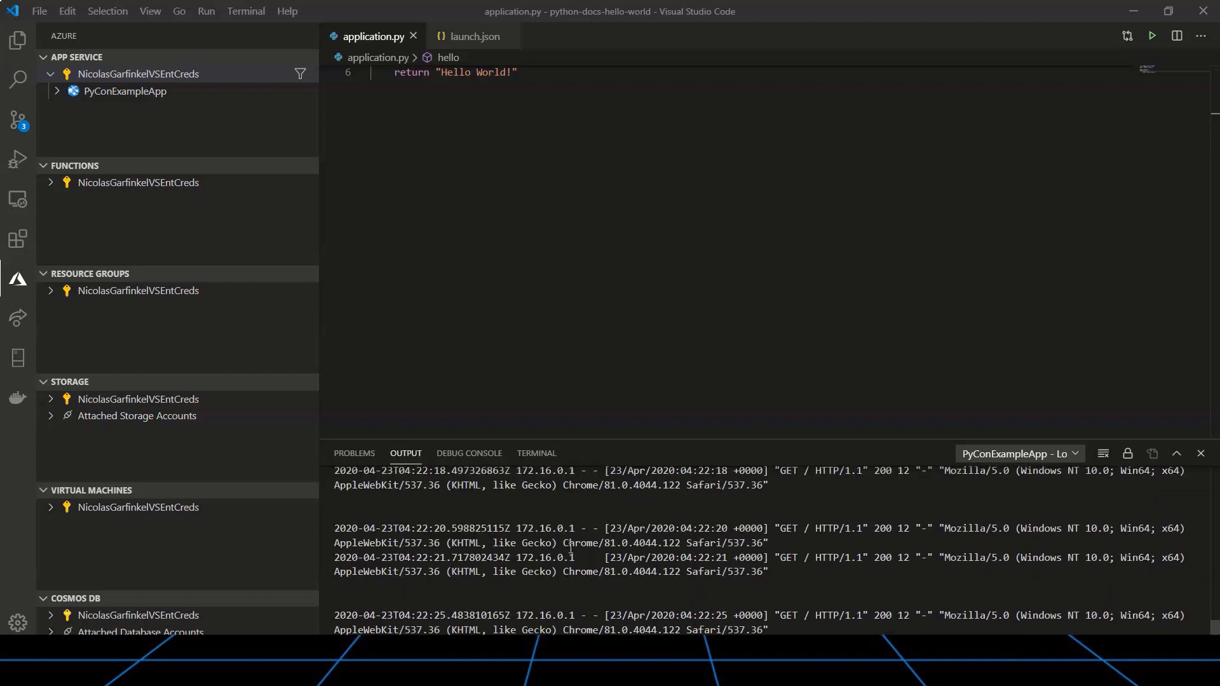
right_click(124, 91)
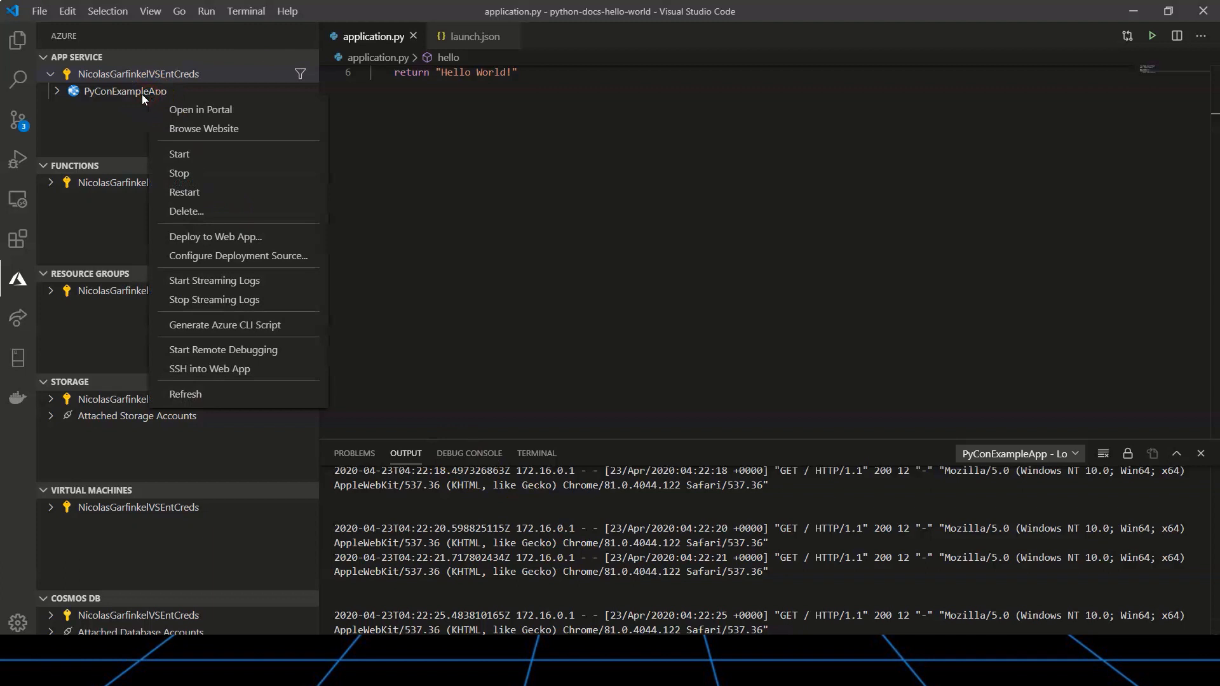
mouse_move(235, 304)
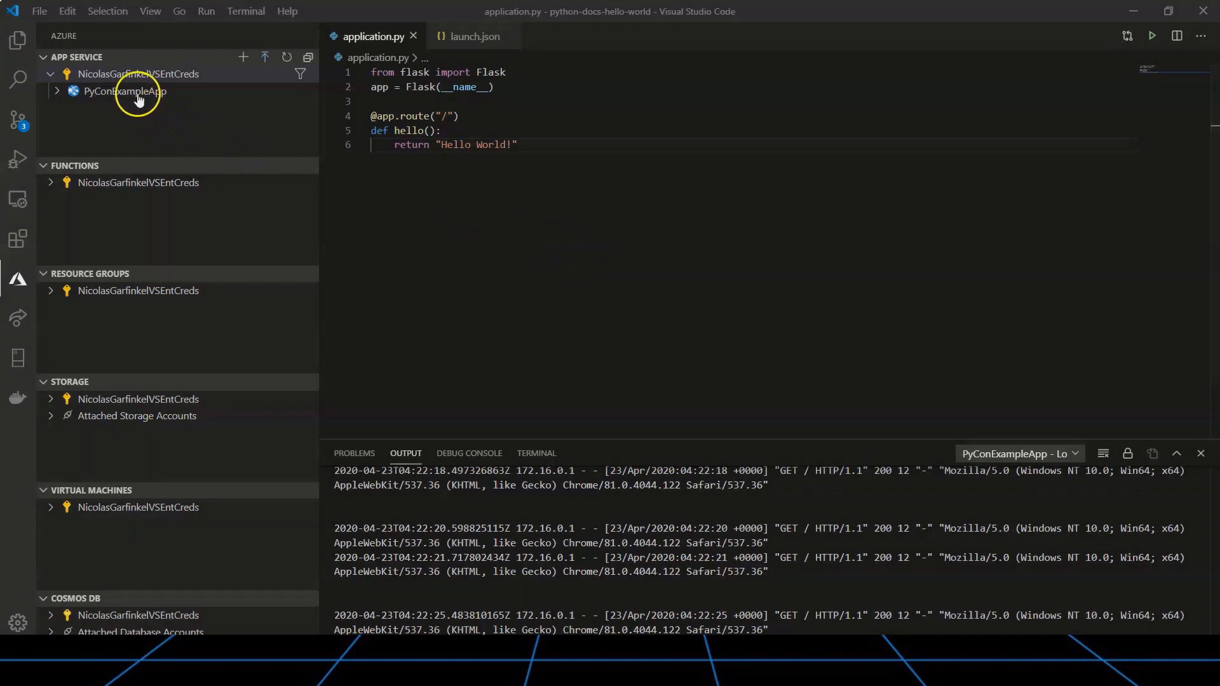
- Open PyConExampleApp in the Portal and view Availability and Performance > Application Logs, maximized
right_click(125, 91)
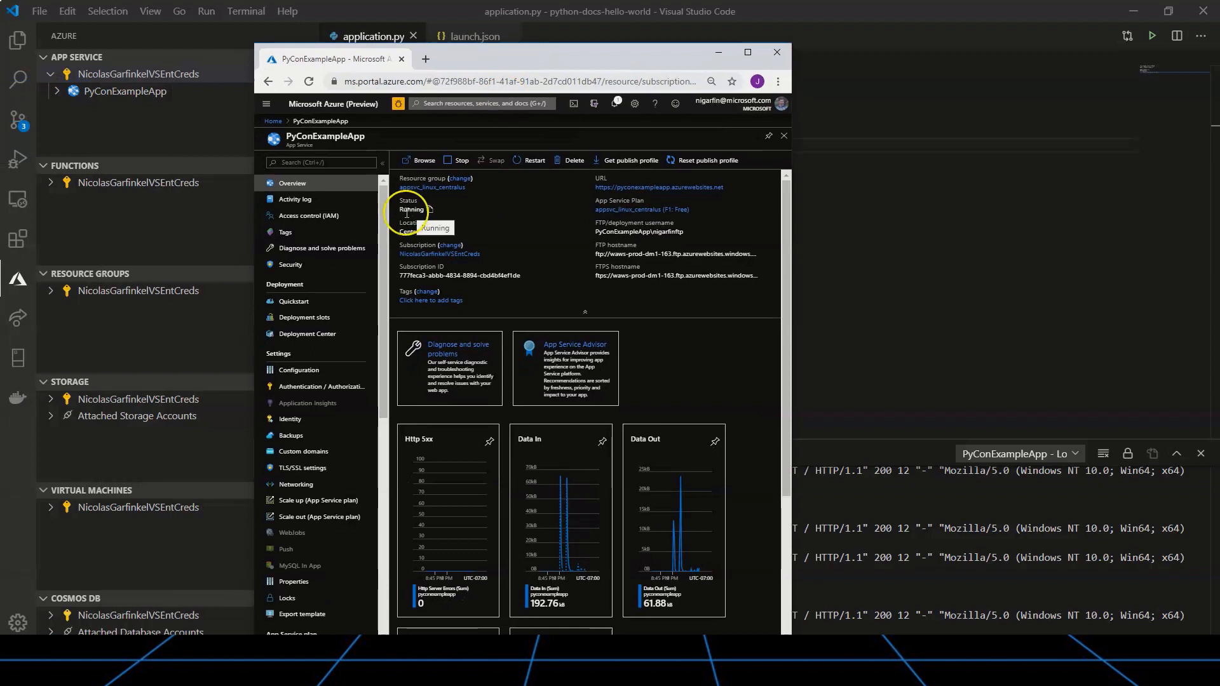
click(320, 248)
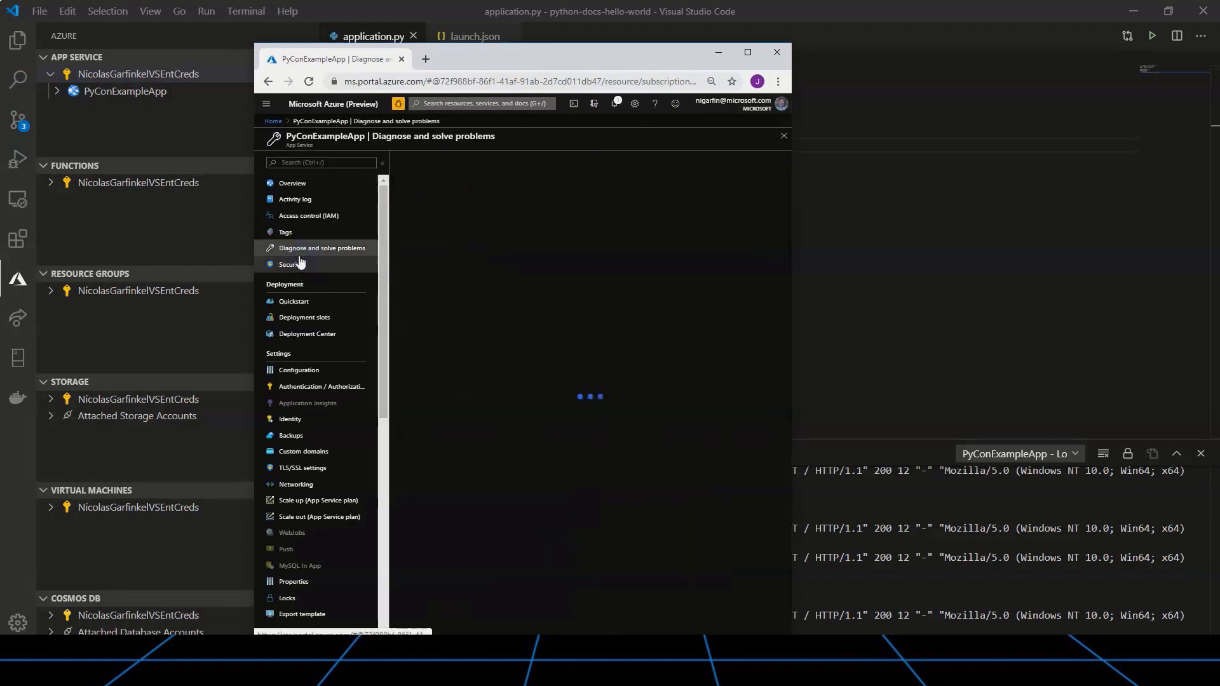
click(321, 247)
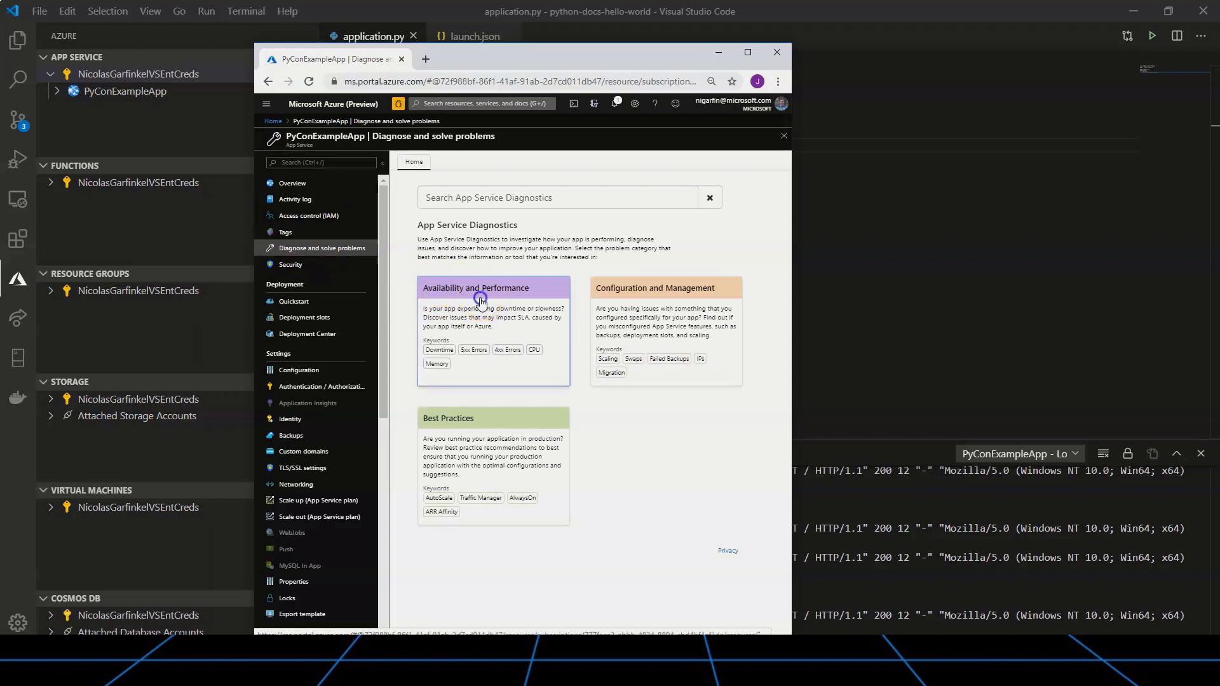
click(493, 288)
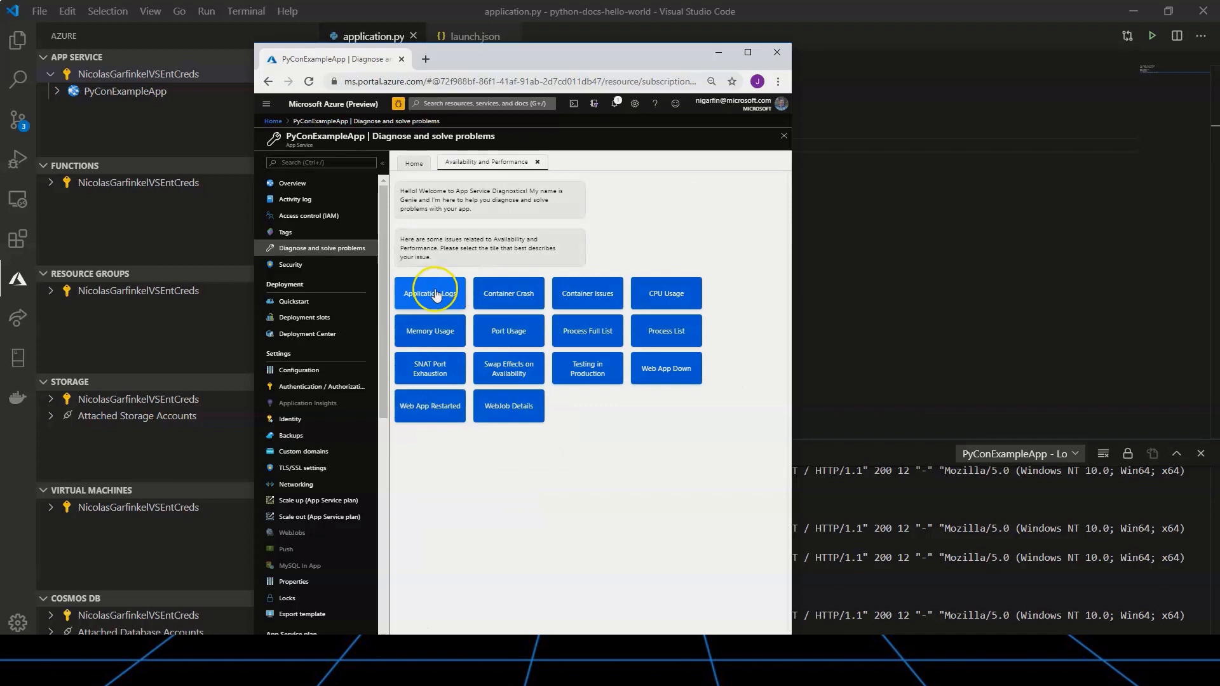
click(429, 294)
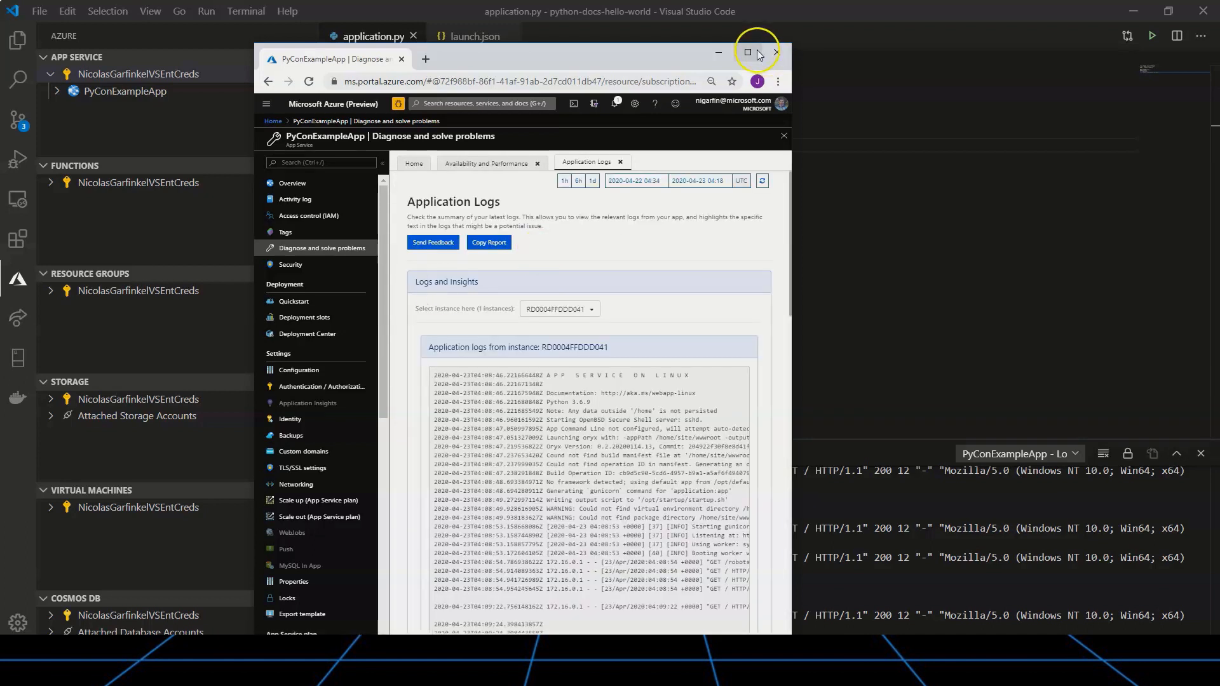
click(746, 52)
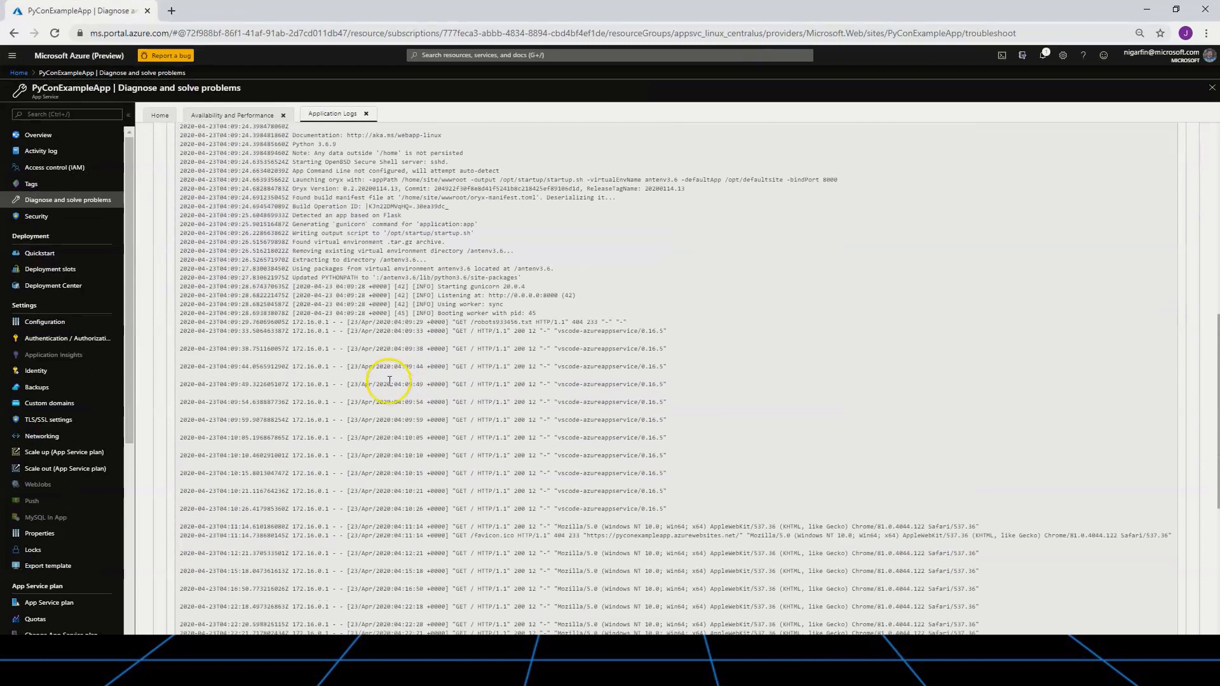
scroll(down, 3)
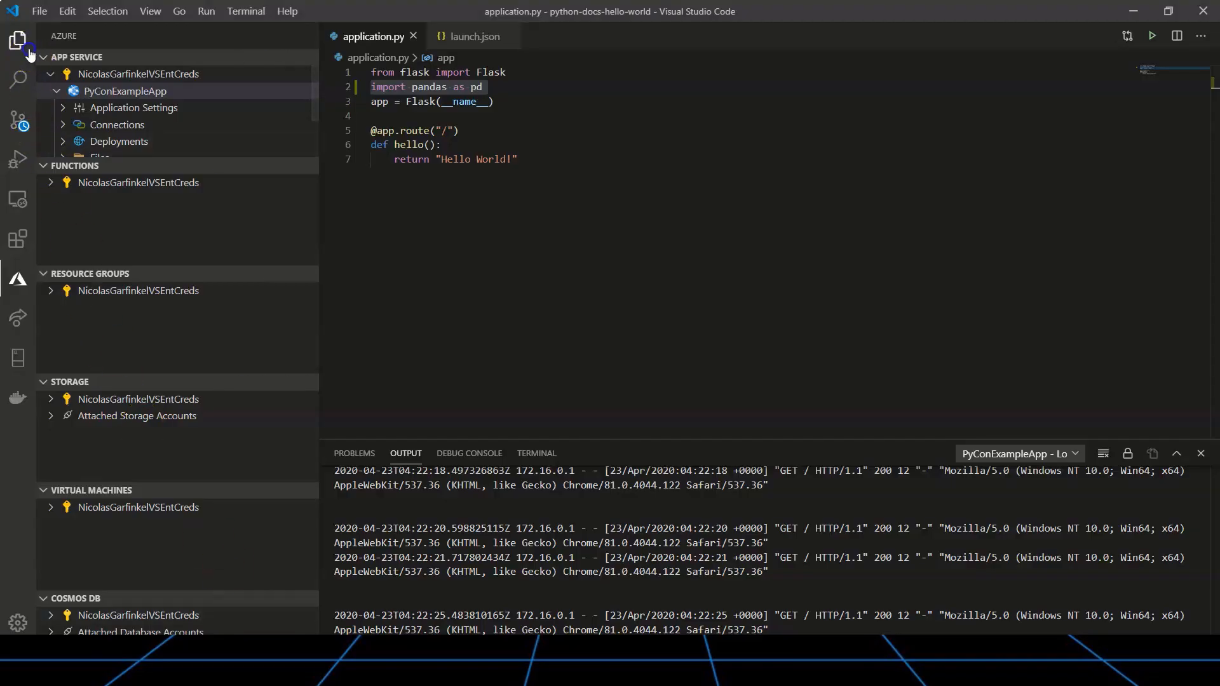
- Add pandas as a new line after Werkzeug in requirements.txt and save
click(17, 41)
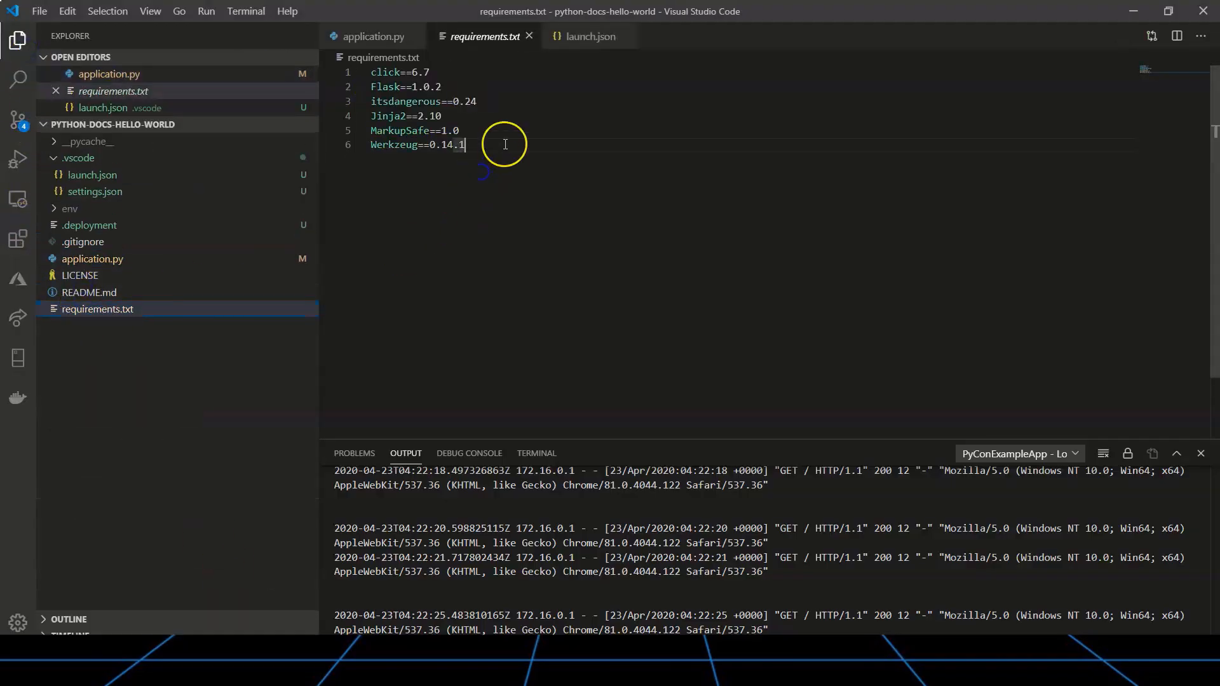
text(pandas)
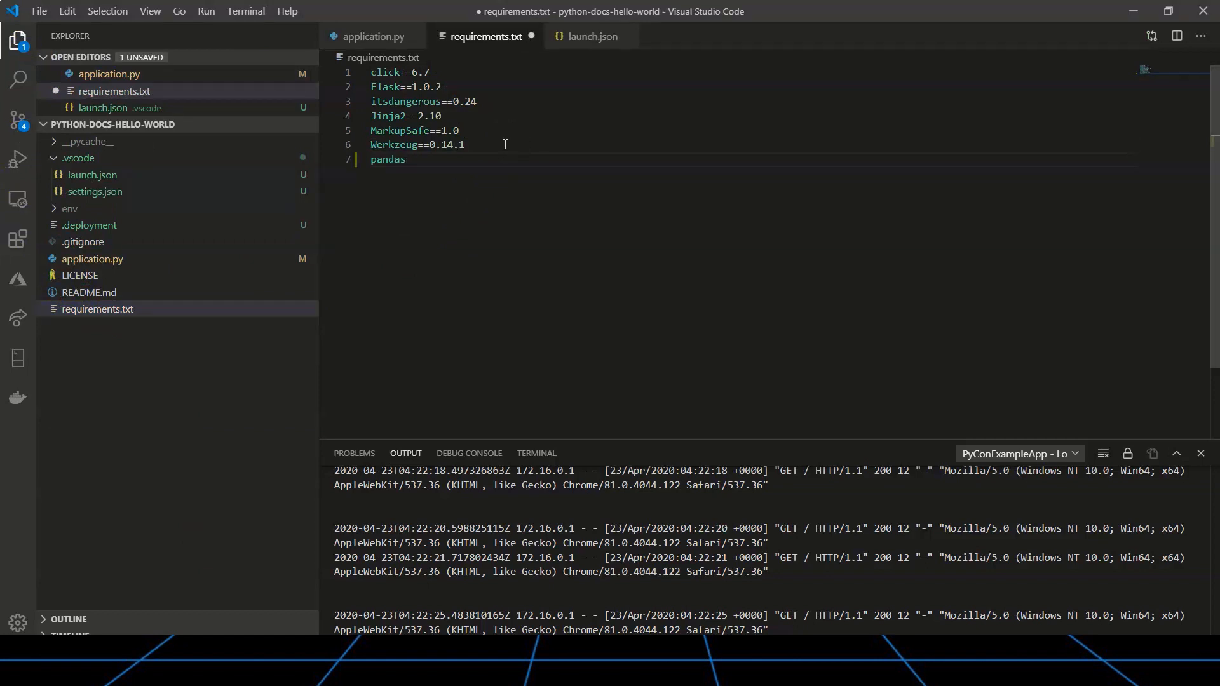
key(ctrl+s)
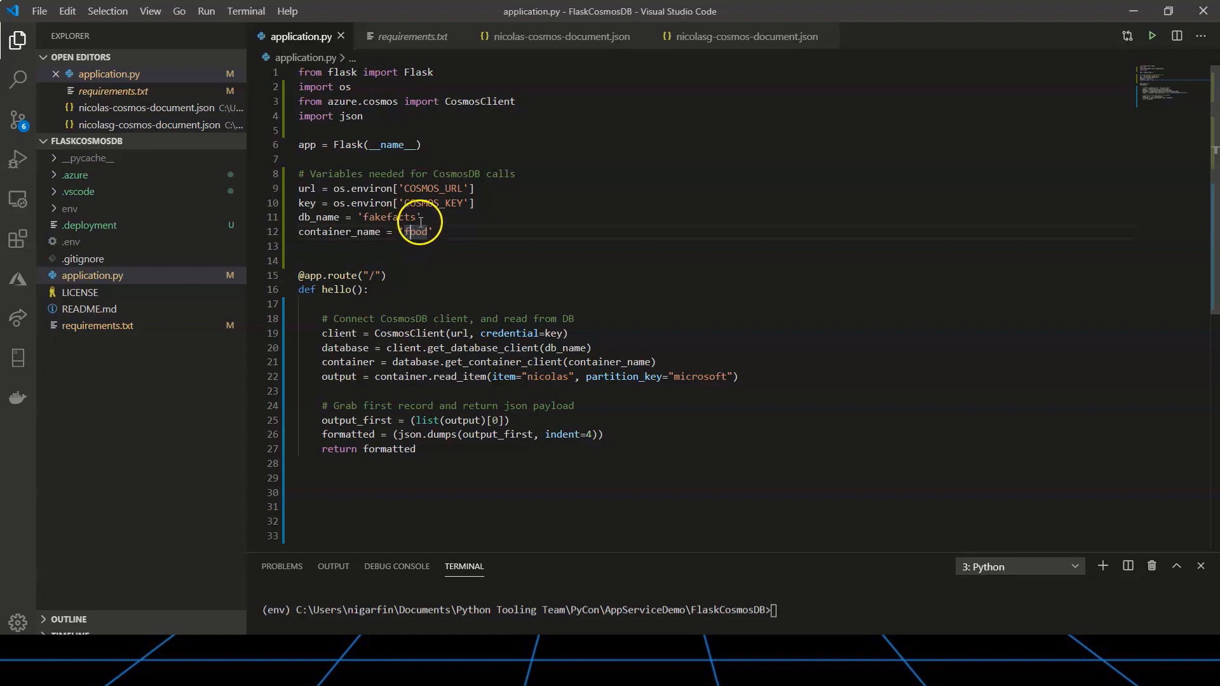
- Show the Azure resources view for the FlaskCosmosDB project
click(18, 281)
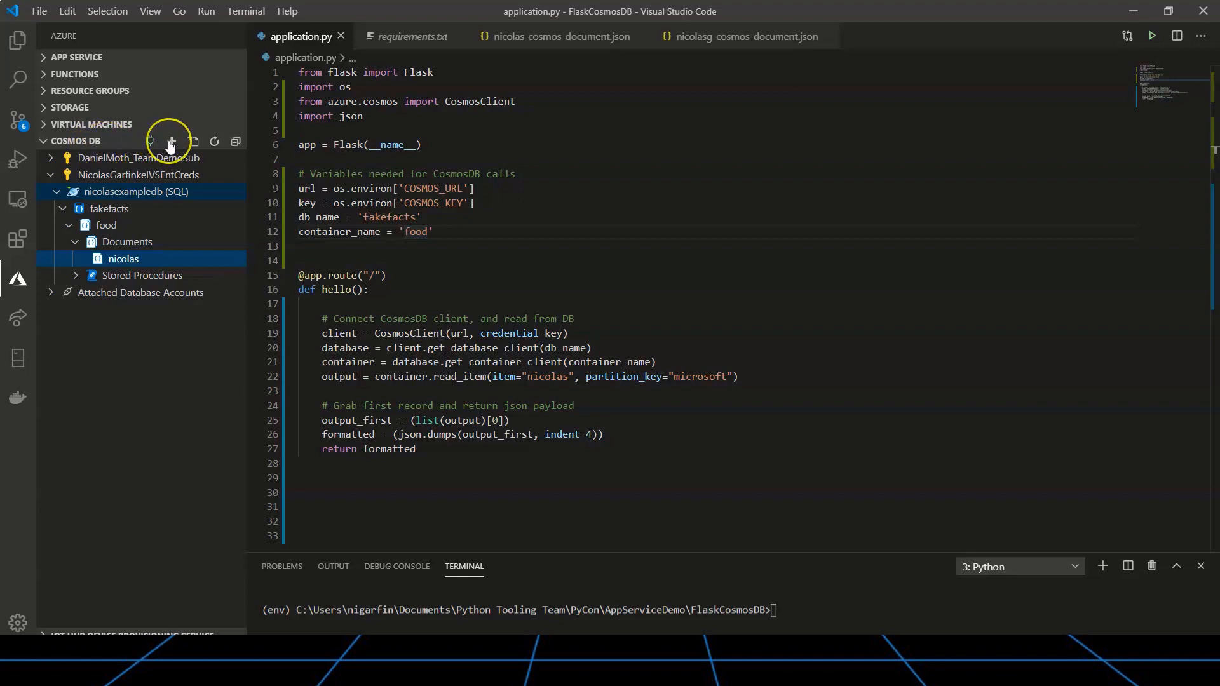
mouse_move(171, 142)
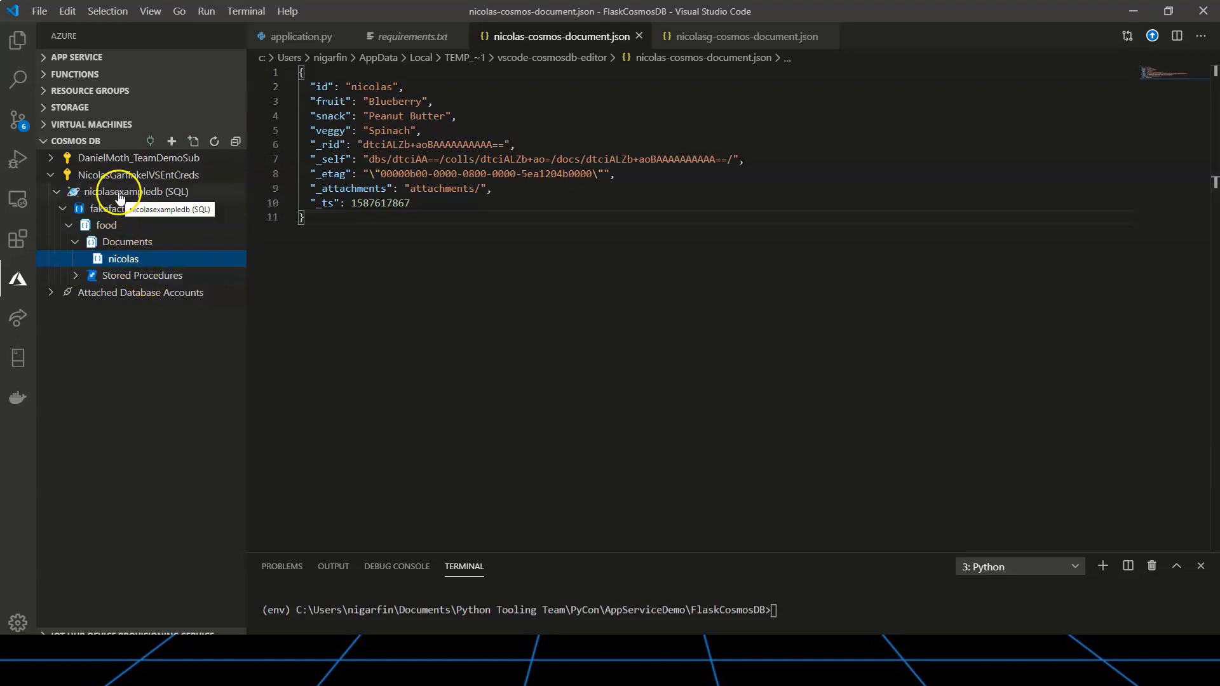
- Copy the nicolasexampledb connection string and return to application.py
right_click(117, 191)
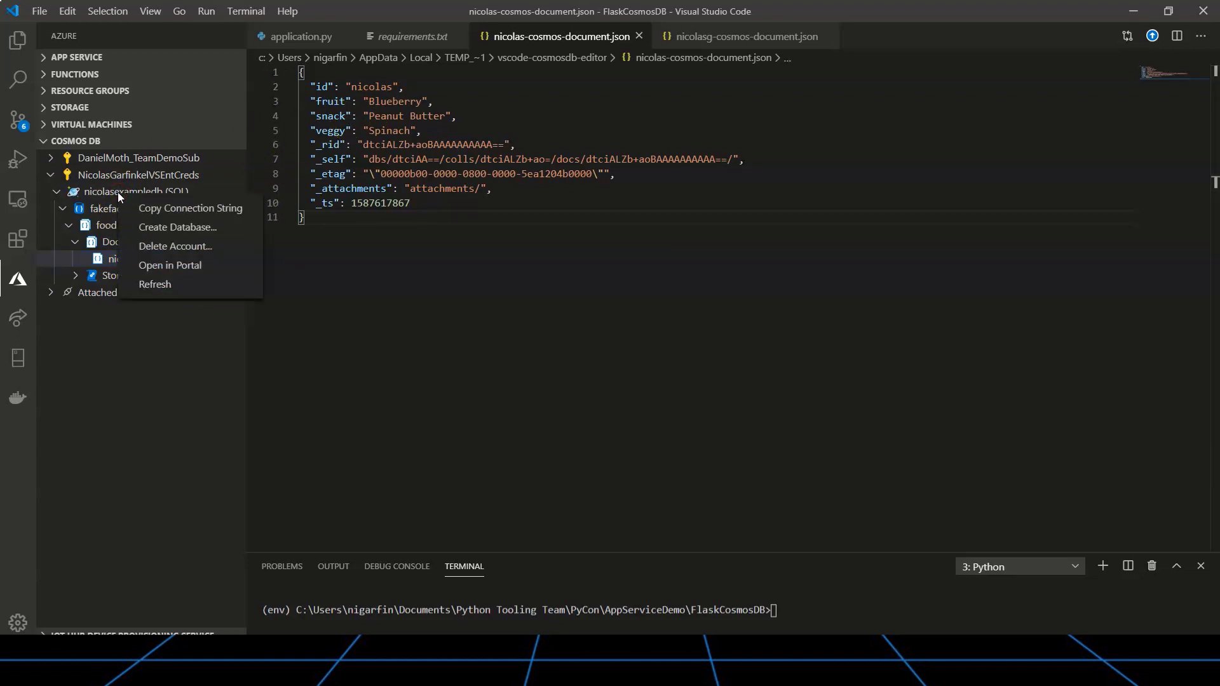
mouse_move(179, 208)
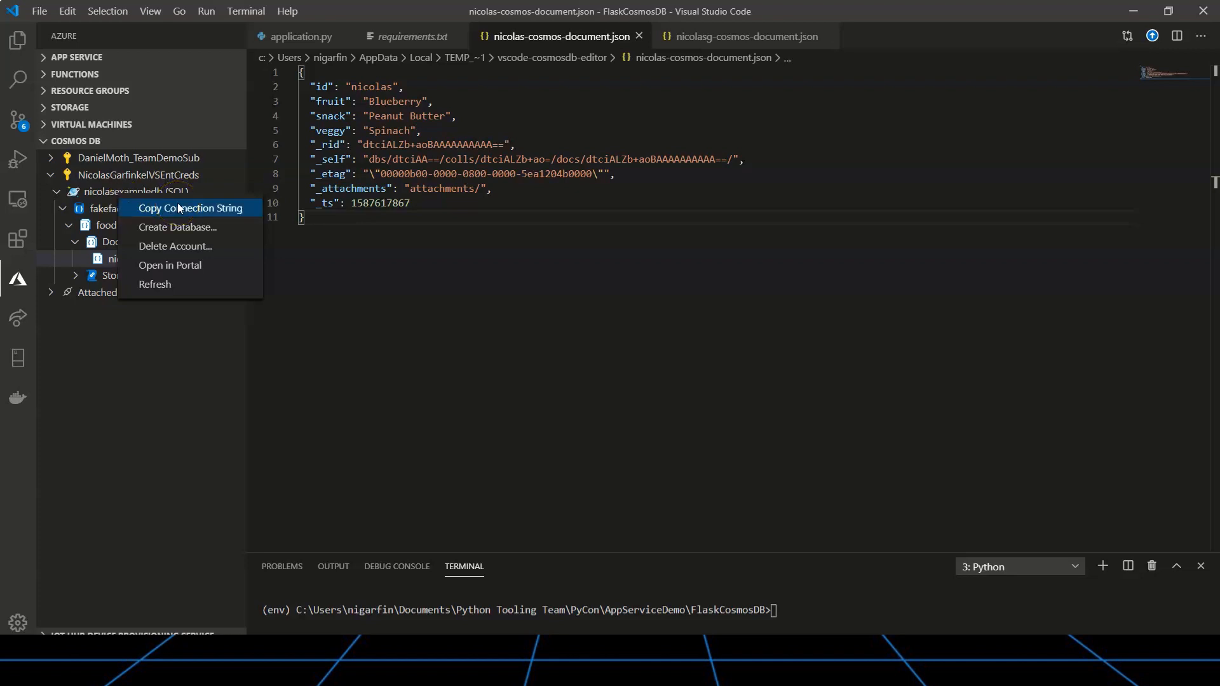
click(18, 40)
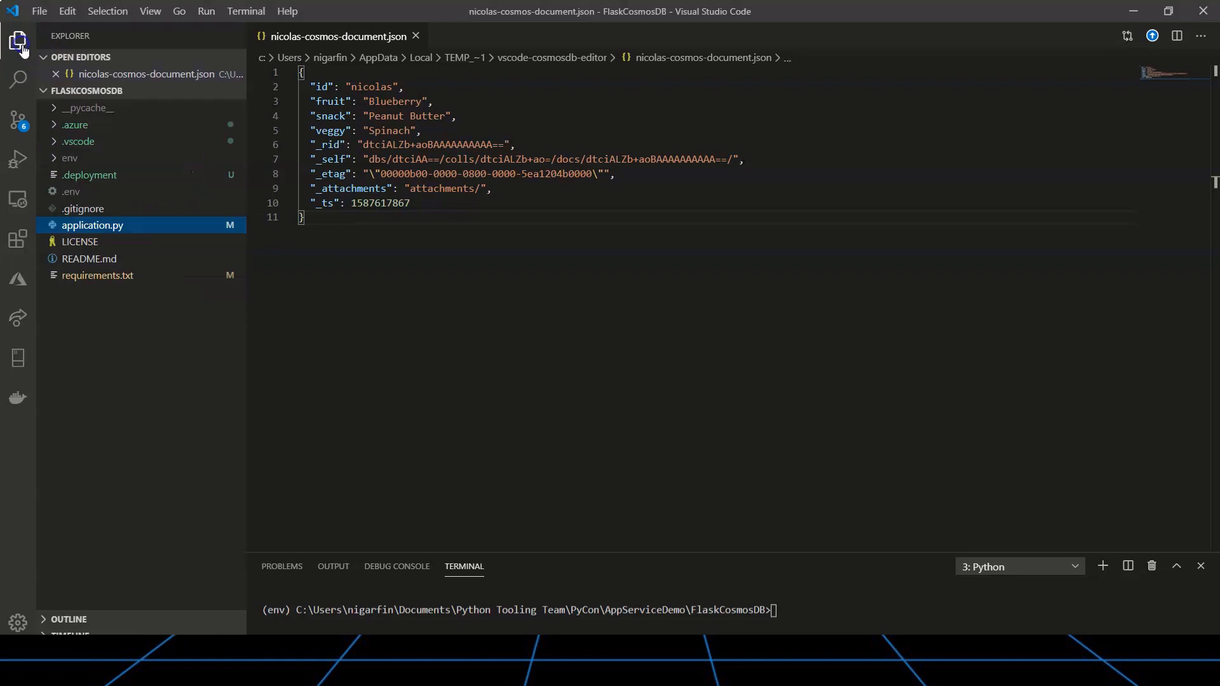
click(91, 225)
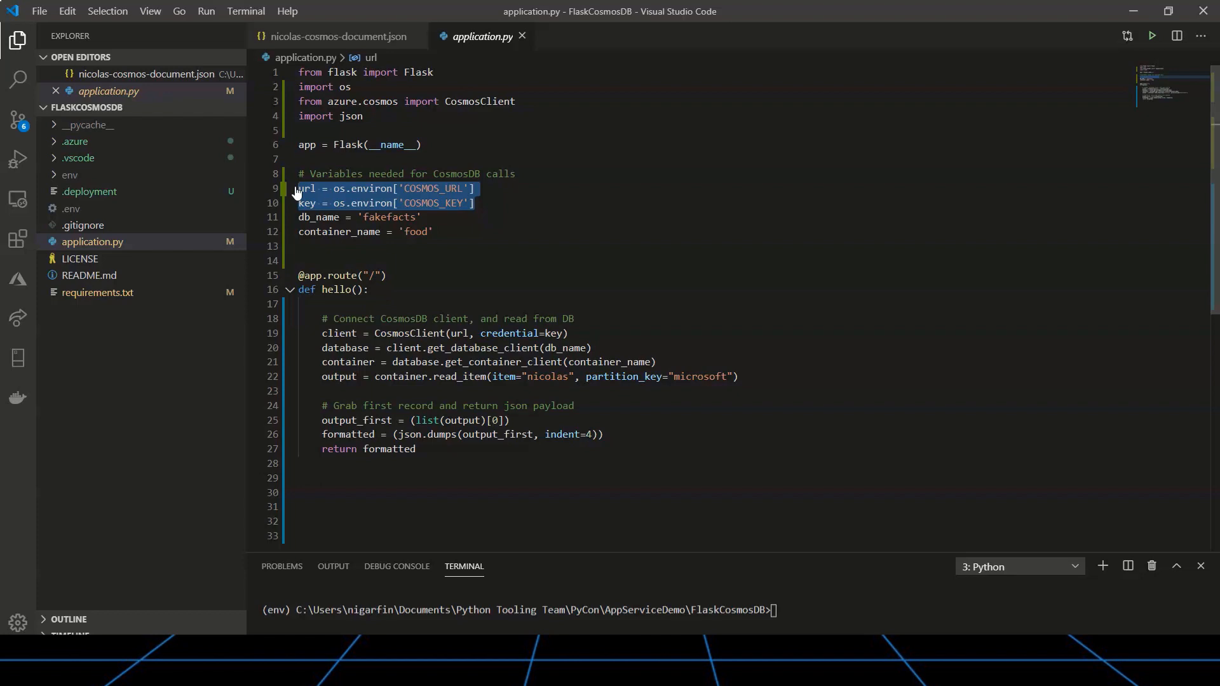
- Download PyConFlaskCosmosApp's remote application settings into .env and view the file
click(17, 278)
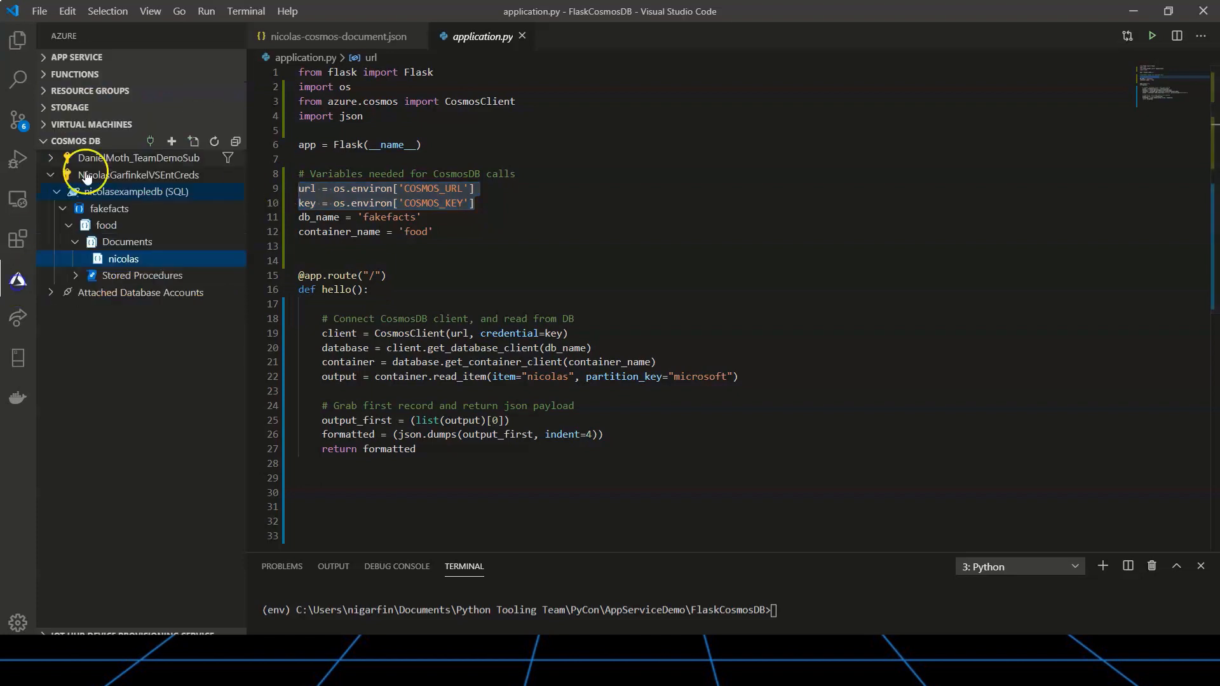
click(77, 57)
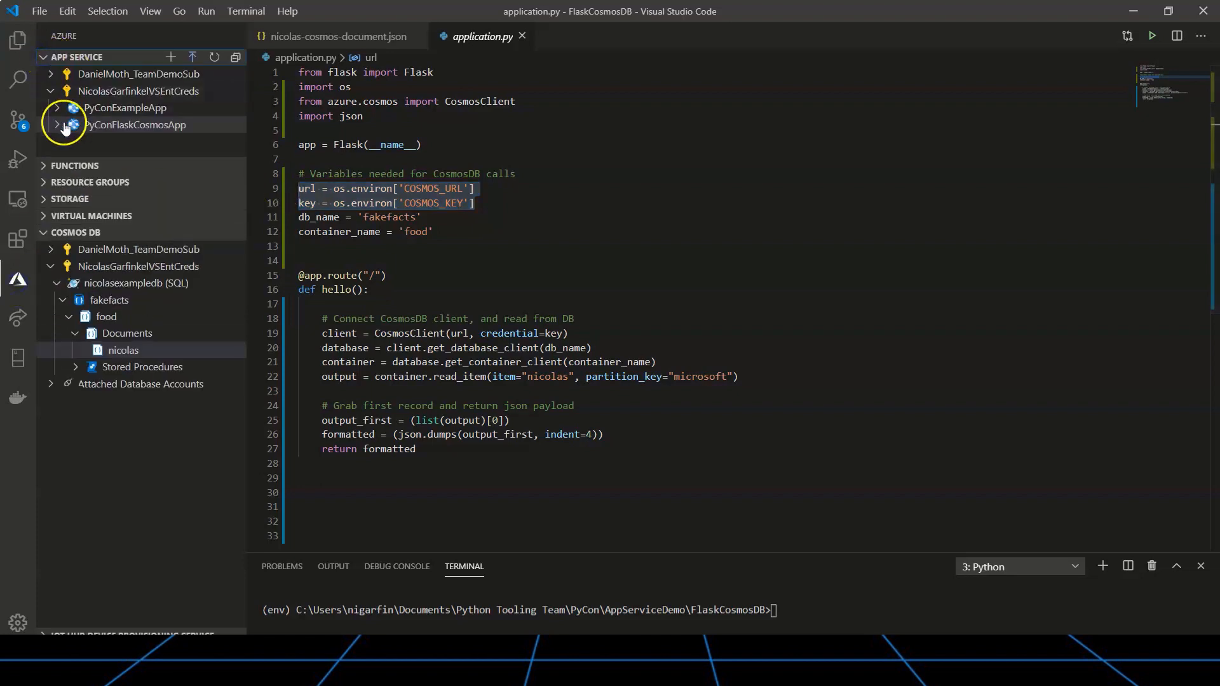
click(136, 125)
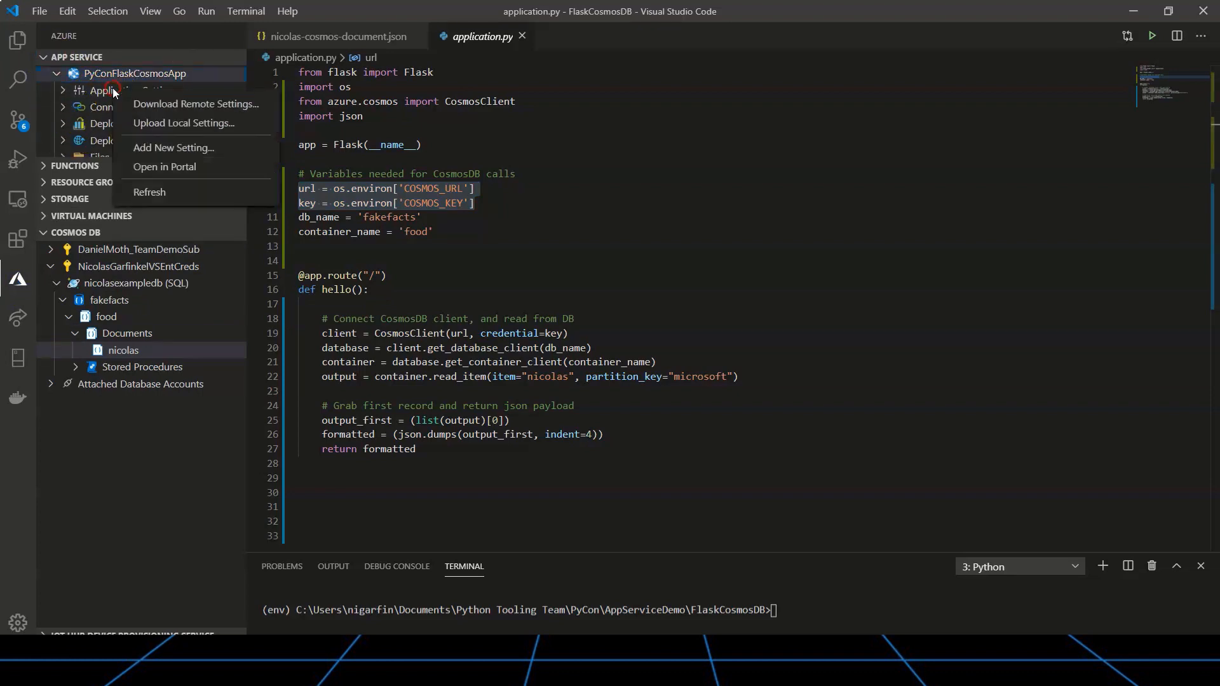
click(193, 103)
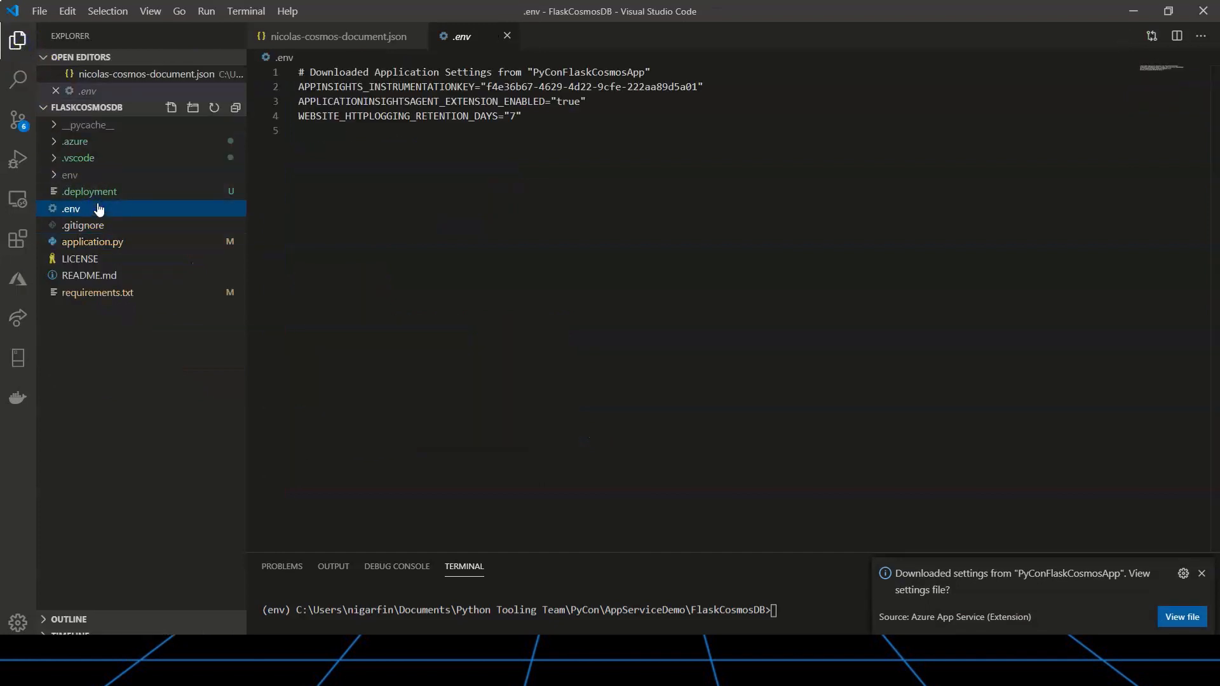
right_click(348, 143)
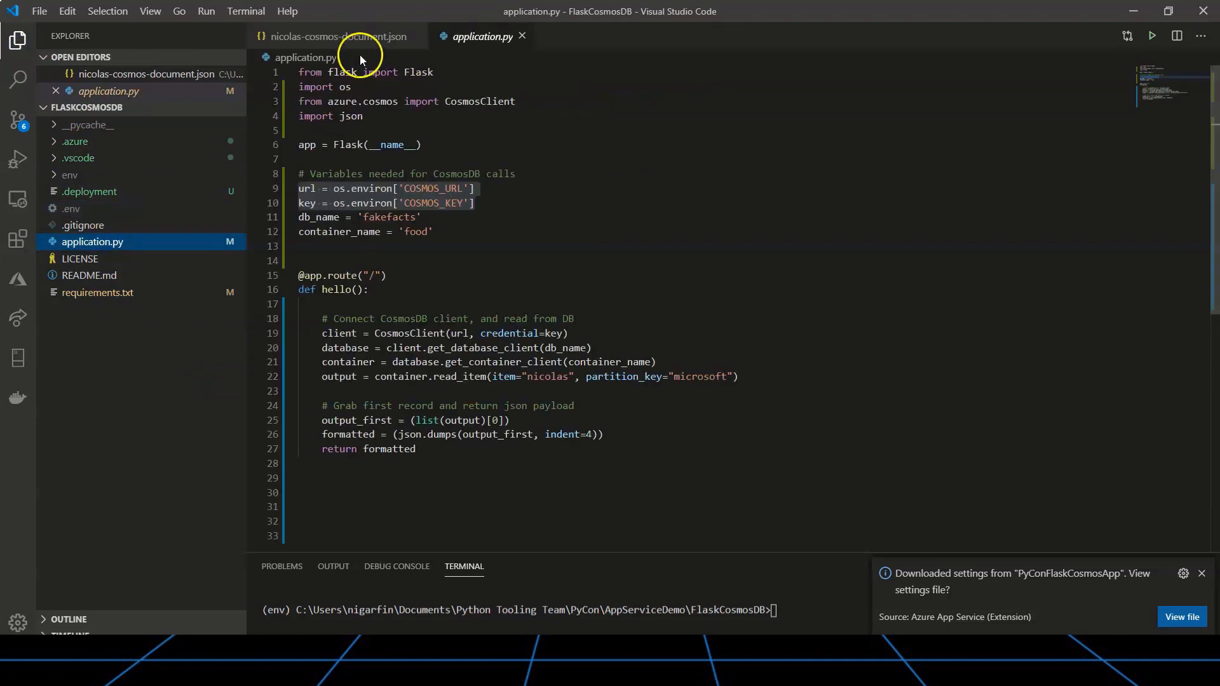
click(1182, 616)
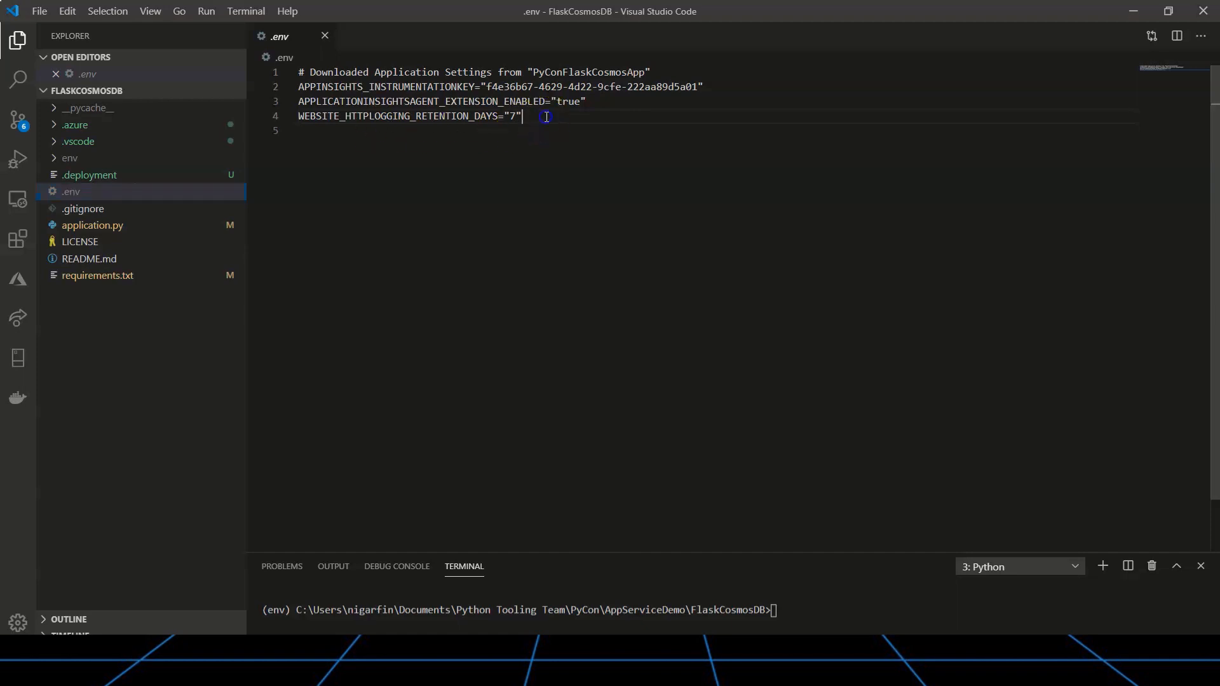
- Add COSMOS_KEY and COSMOS_URL to .env, filled with the connection string's key and endpoint
text(COSMO)
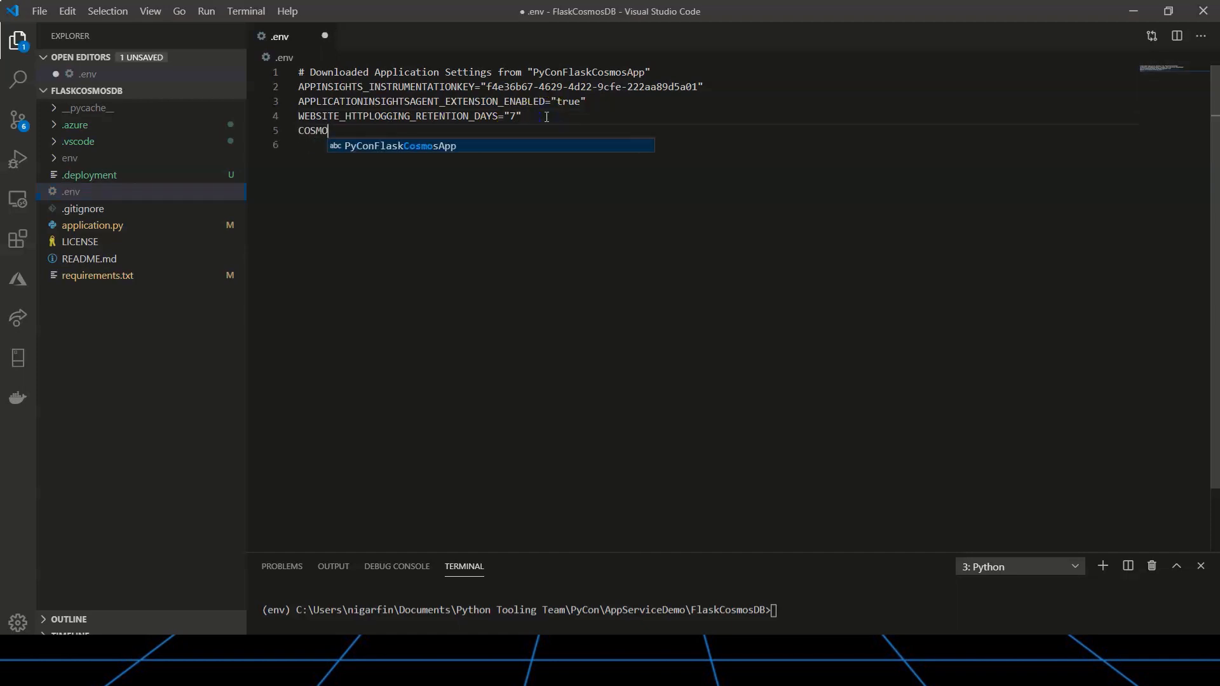
text(_KEY=")
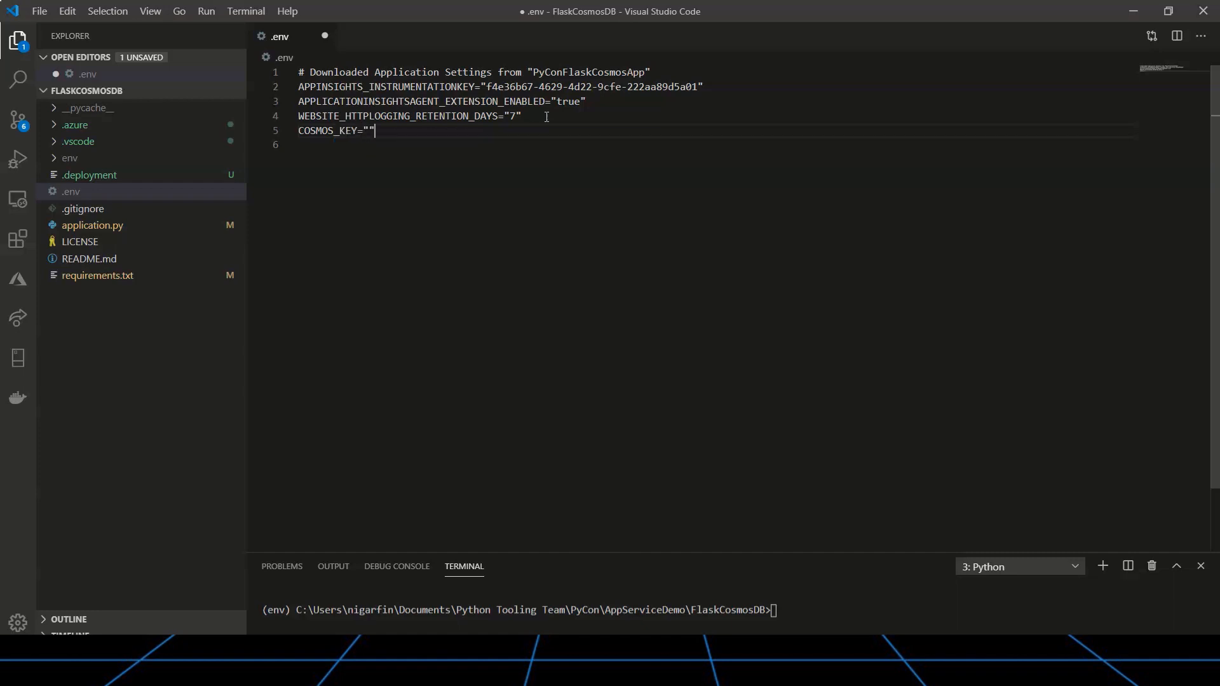
text(COSMOS_URL)
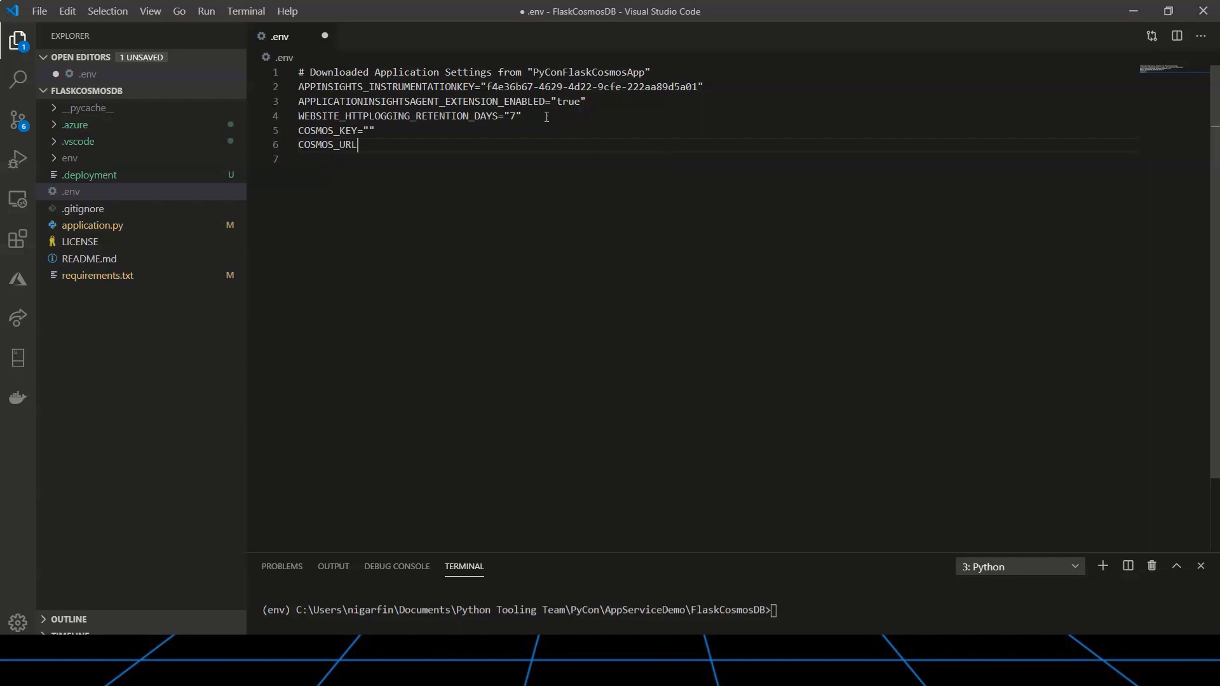
text(="")
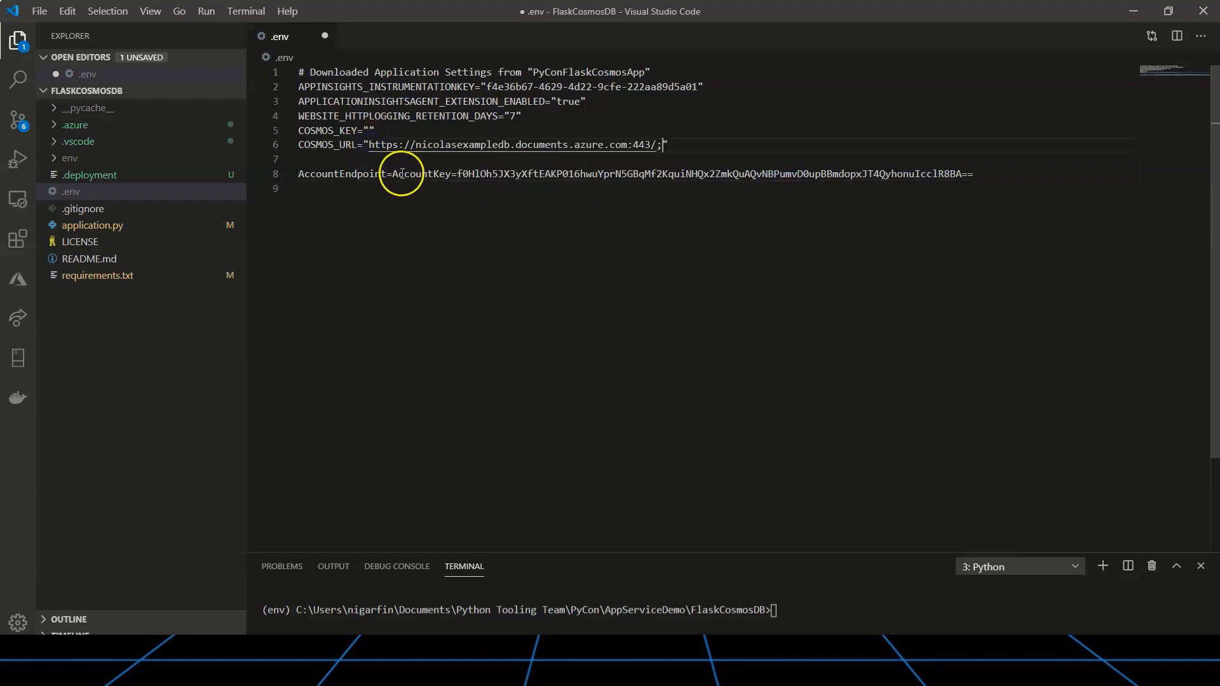
drag(462, 174, 971, 173)
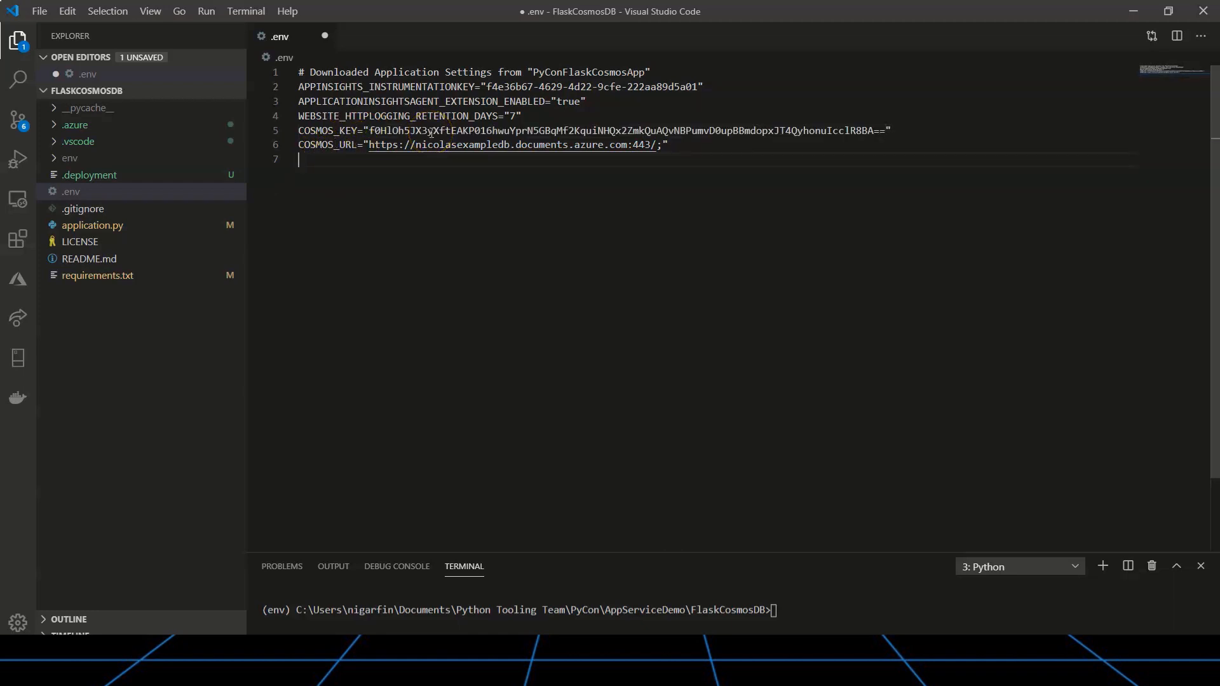
double_click(623, 129)
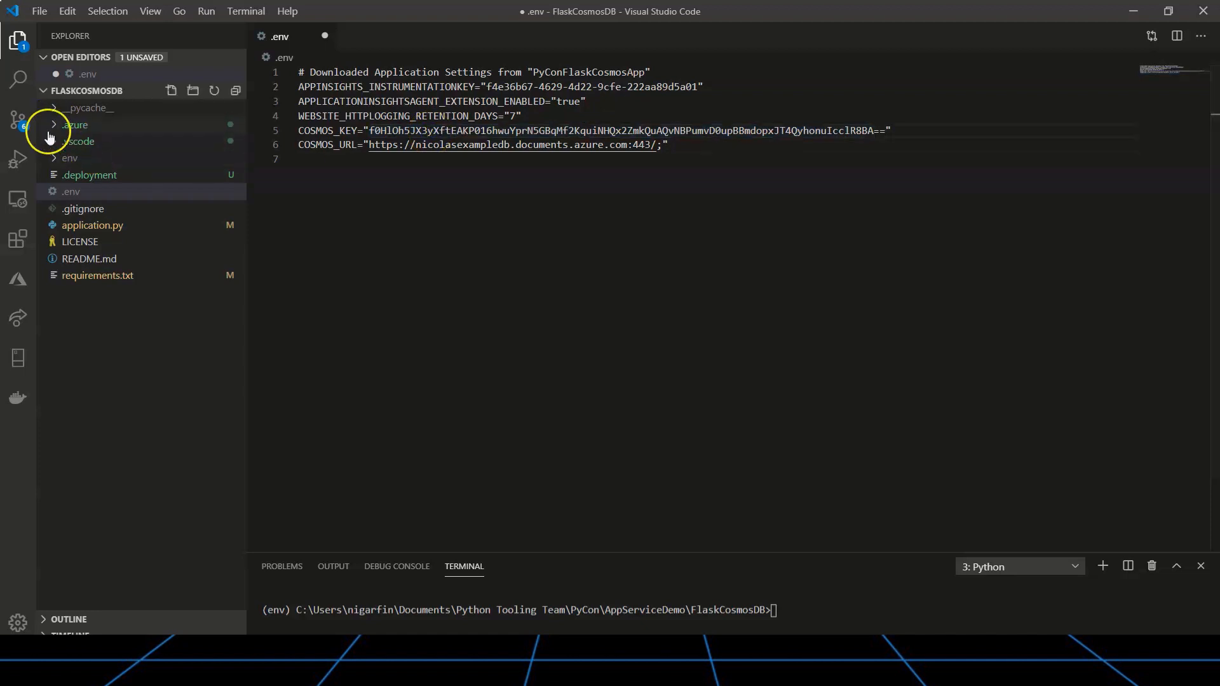
- Upload the local .env settings to PyConFlaskCosmosApp's Application Settings, then return to project files
click(17, 278)
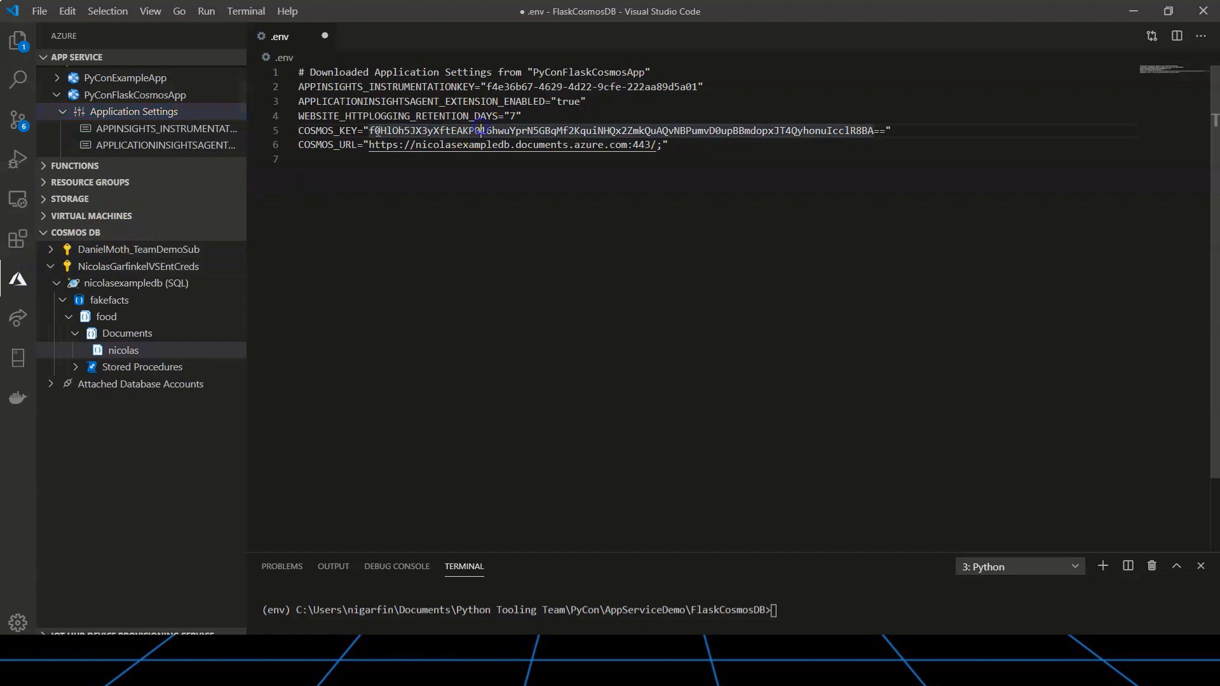
right_click(132, 112)
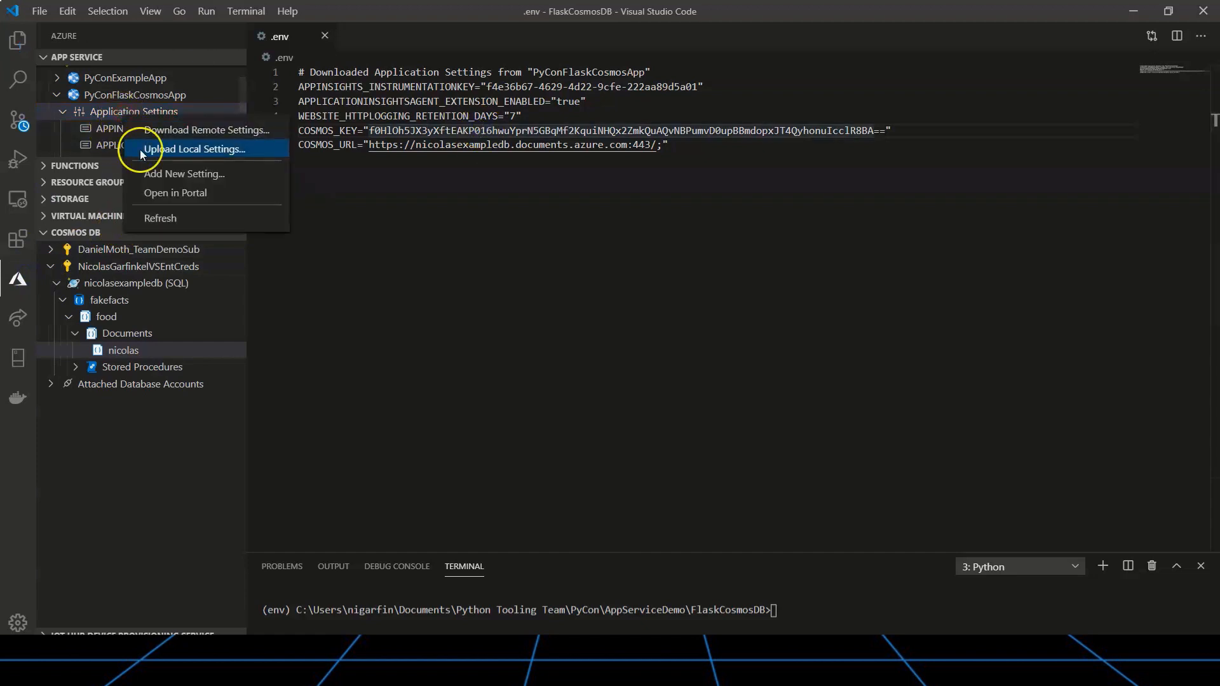
click(196, 149)
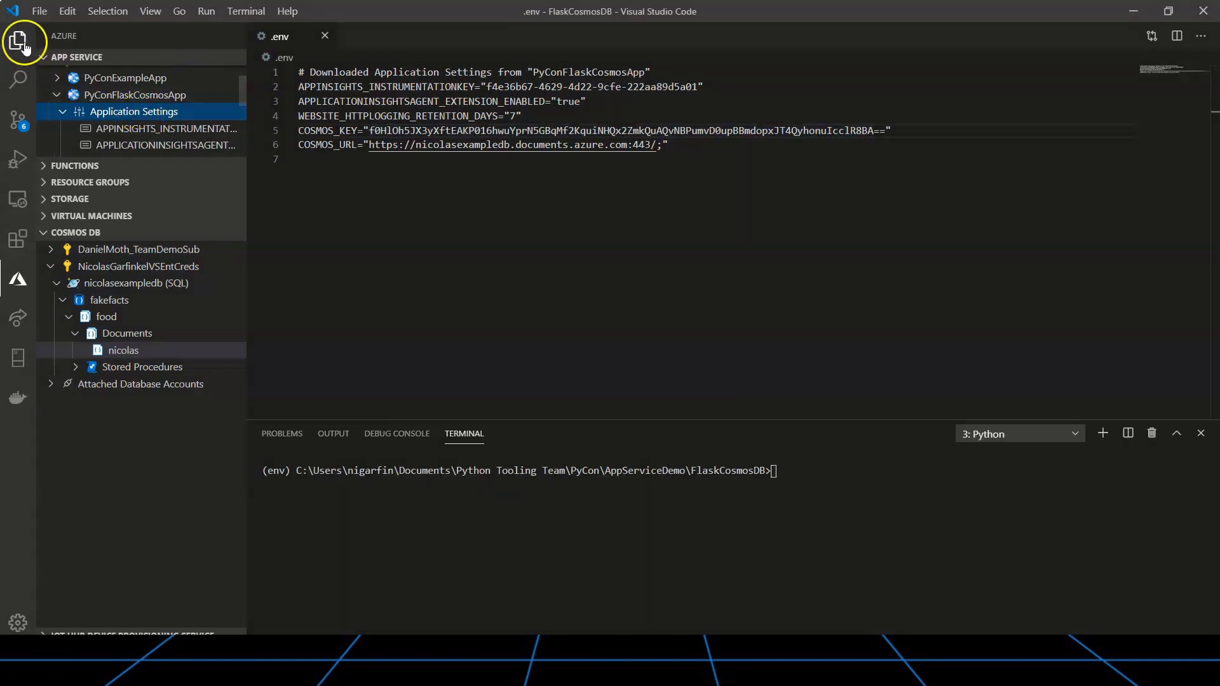
click(18, 42)
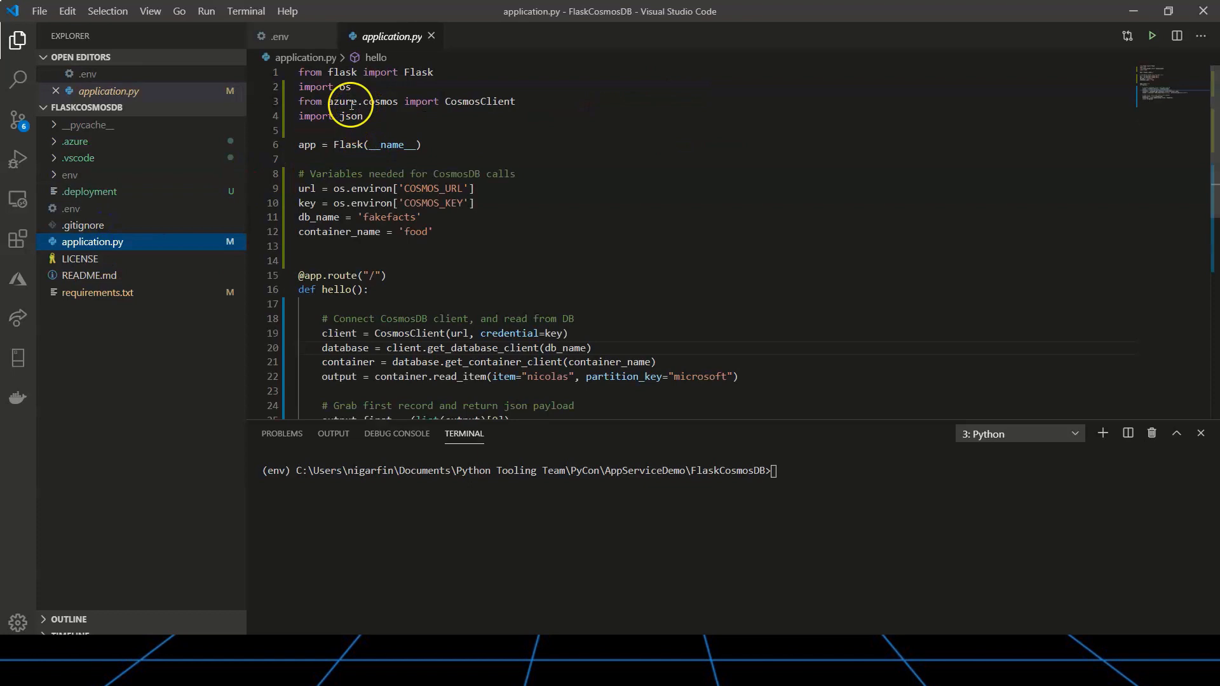
- Review application.py's CosmosClient lines and add azure-cosmos==4.0.0b6 to requirements.txt
drag(339, 348, 655, 361)
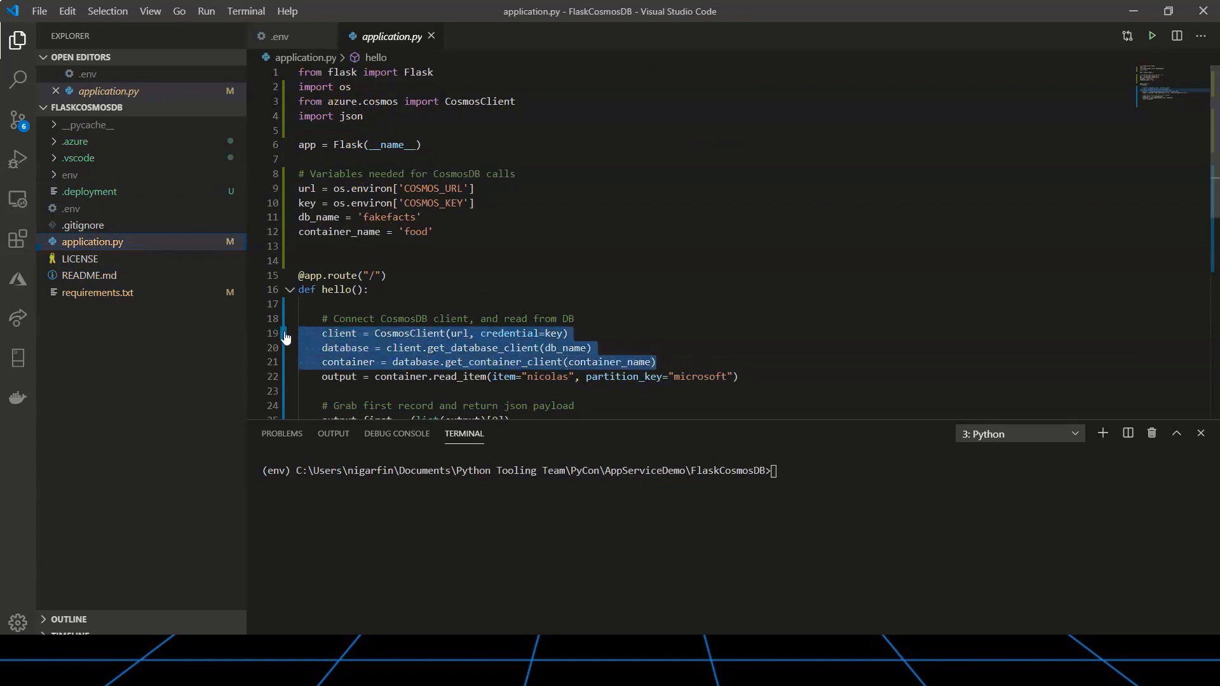
click(97, 292)
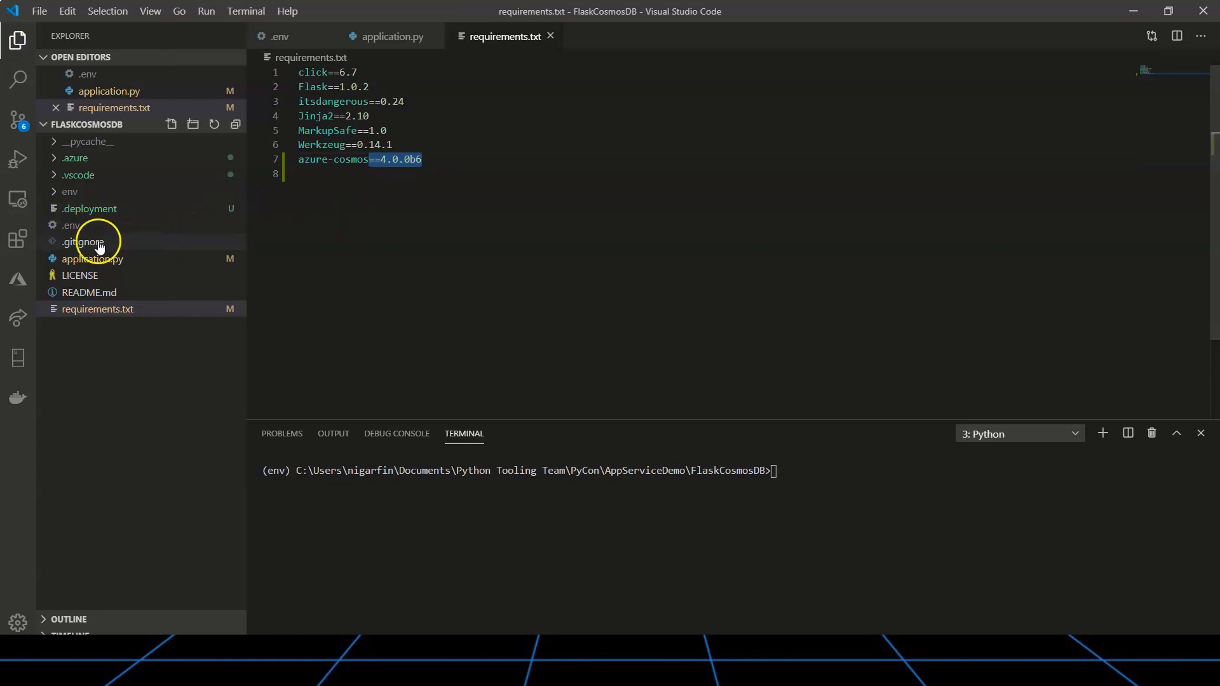
- Deploy the FlaskCosmosDB folder to PyConFlaskCosmosApp, confirming the overwrite
click(17, 278)
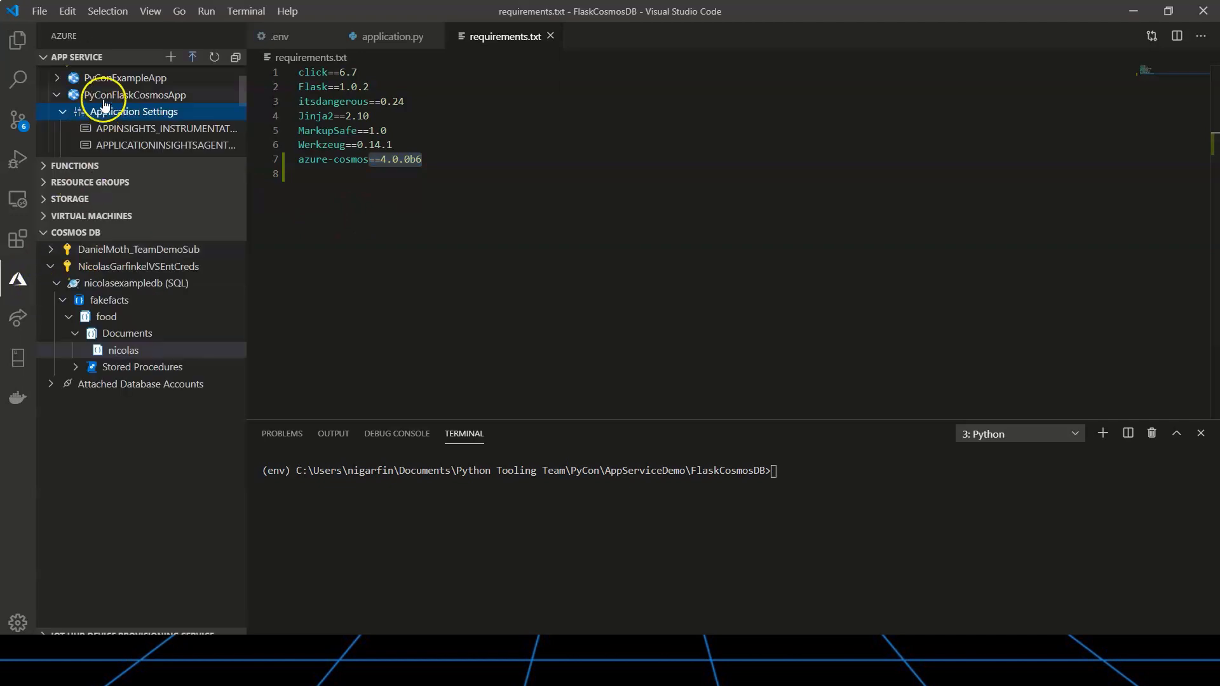
right_click(135, 94)
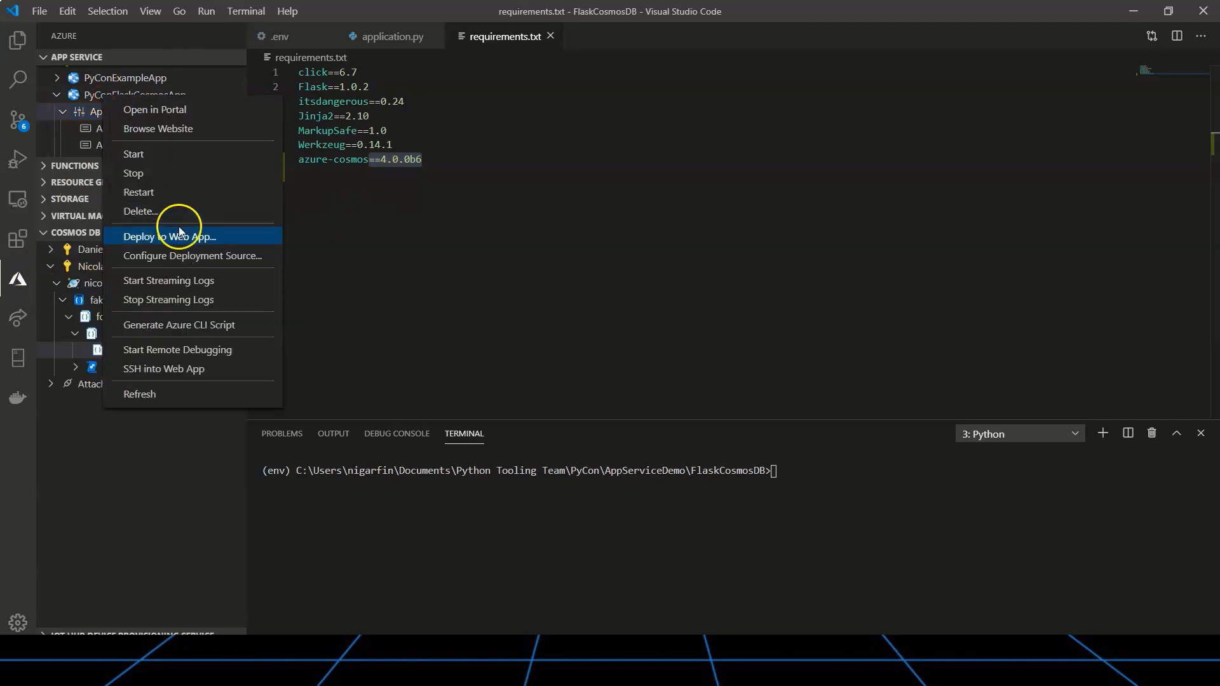
click(169, 236)
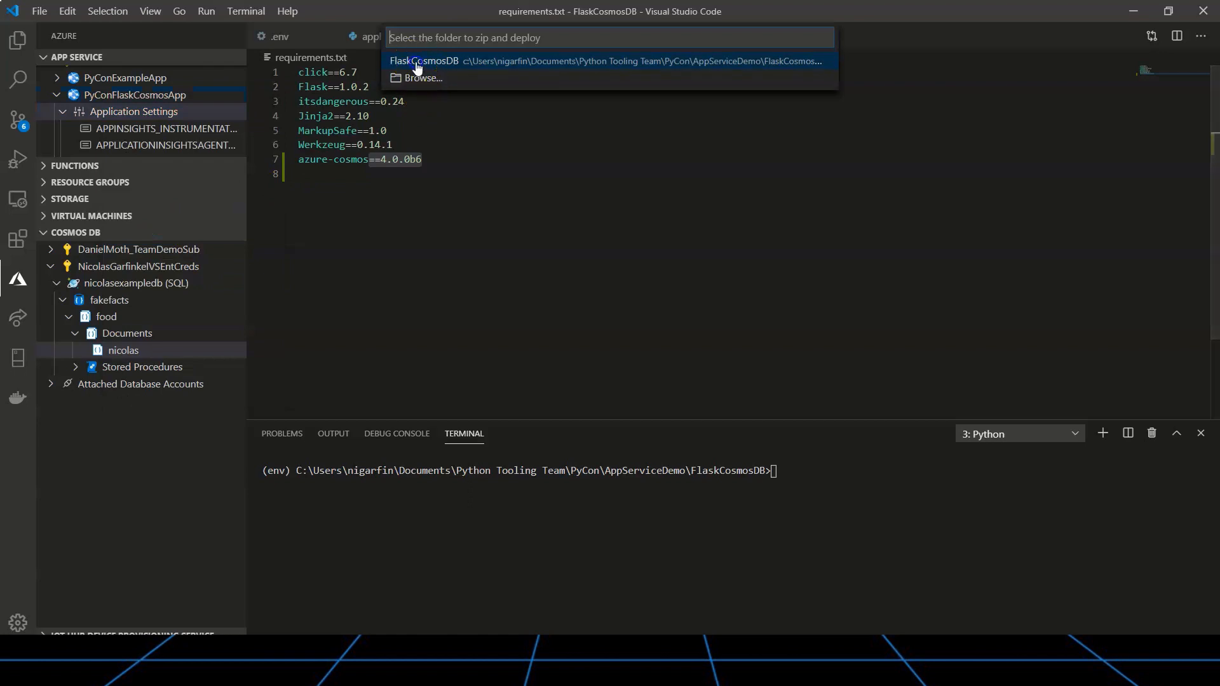
click(427, 61)
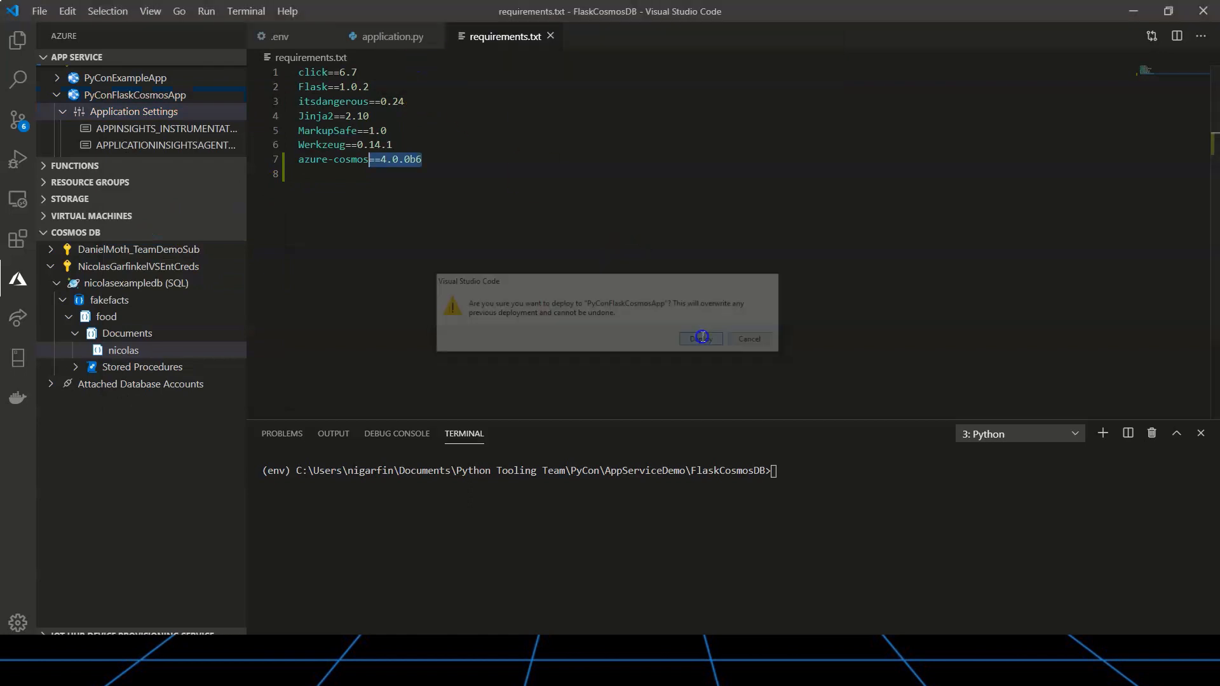
click(700, 339)
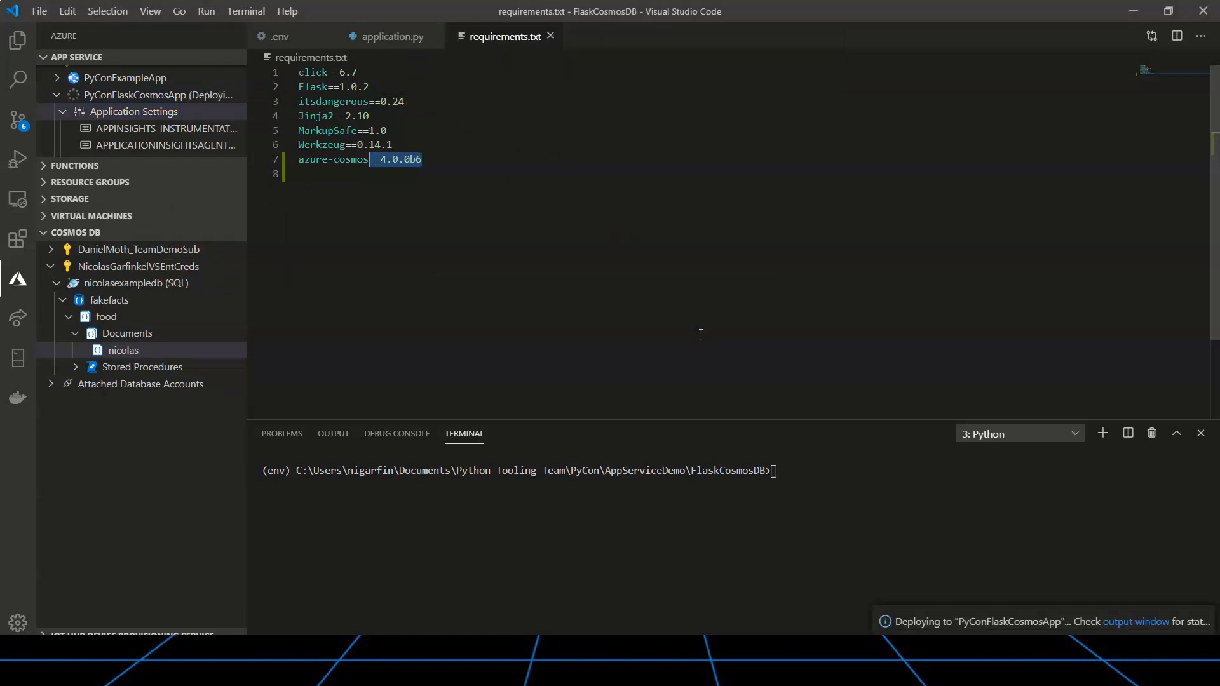